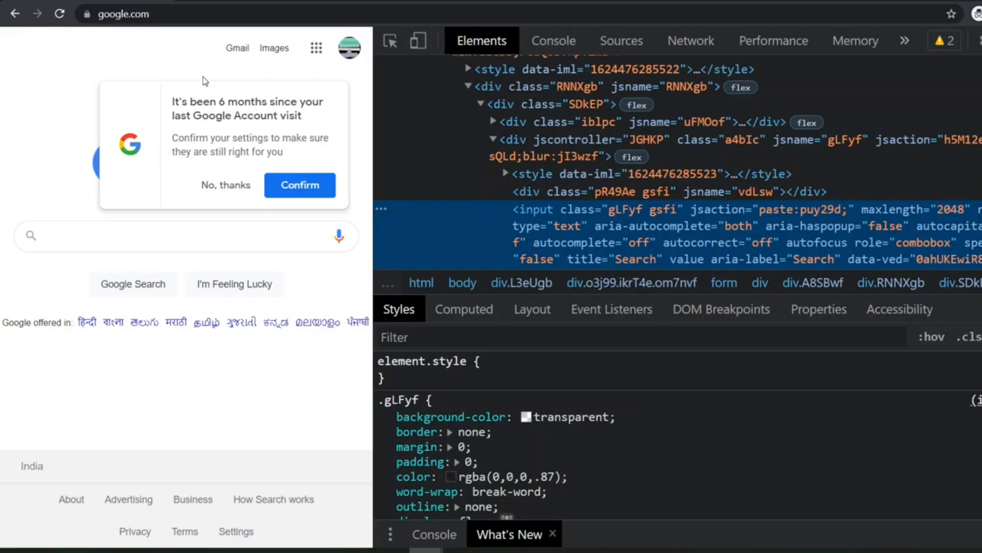
pyautogui.moveTo(203, 75)
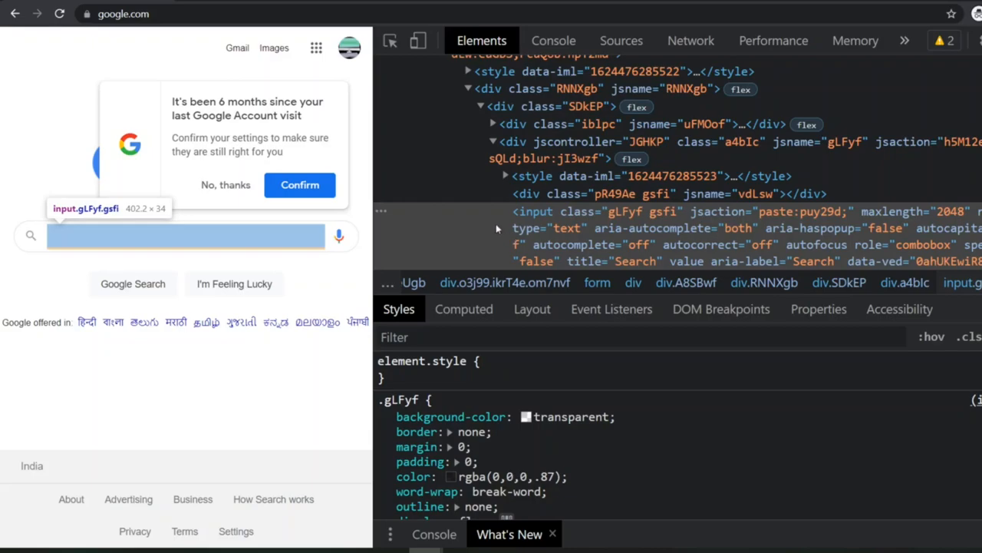
pyautogui.moveTo(888, 226)
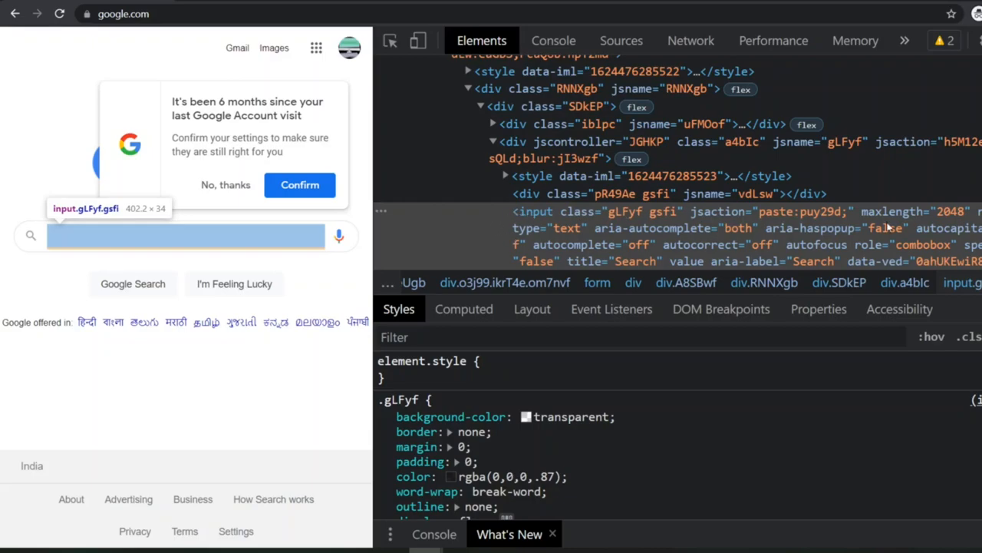
pyautogui.moveTo(961, 230)
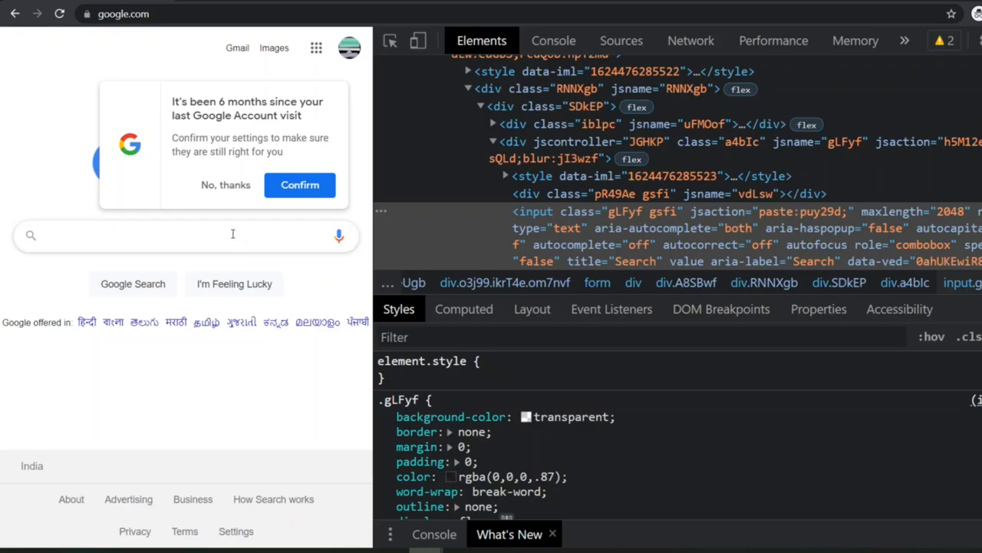
pyautogui.moveTo(233, 234)
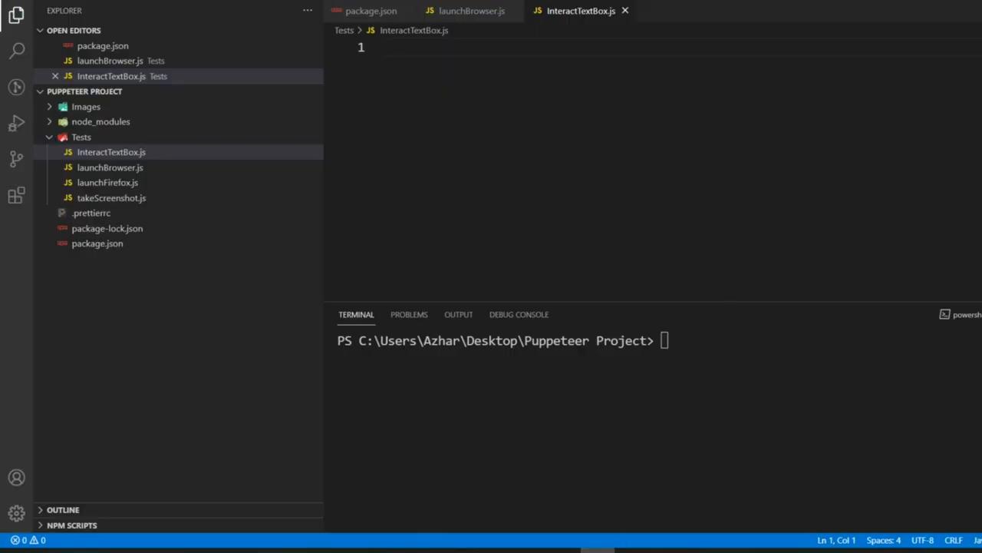
# Step: Copy launchBrowser.js's google.com launch code into InteractTextBox.js and start retitling the suite
pyautogui.click(471, 11)
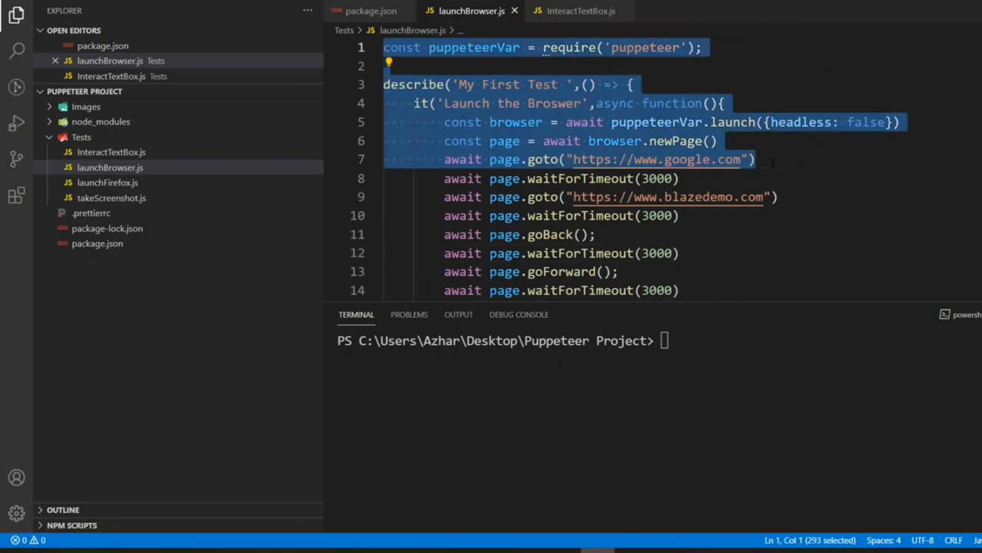
pyautogui.click(581, 11)
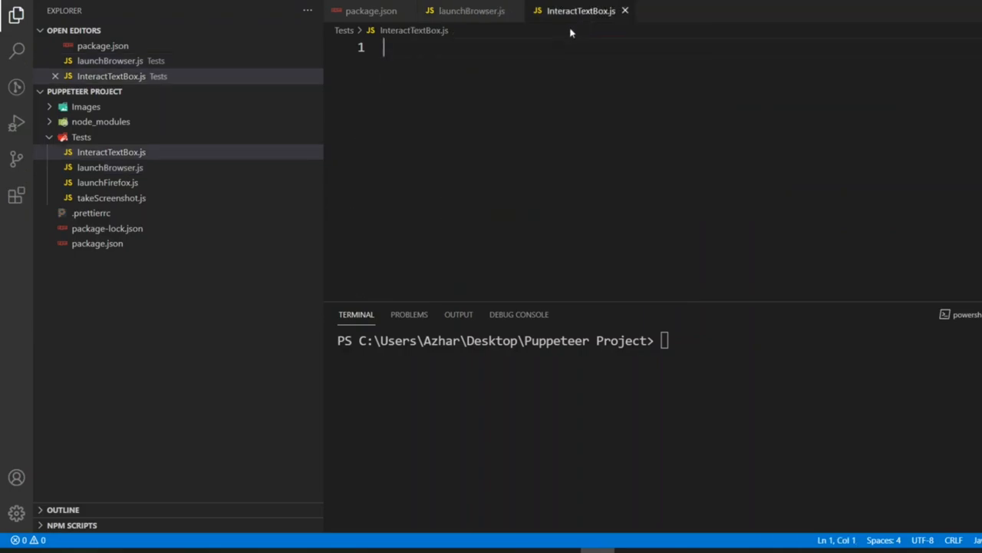
pyautogui.moveTo(576, 31)
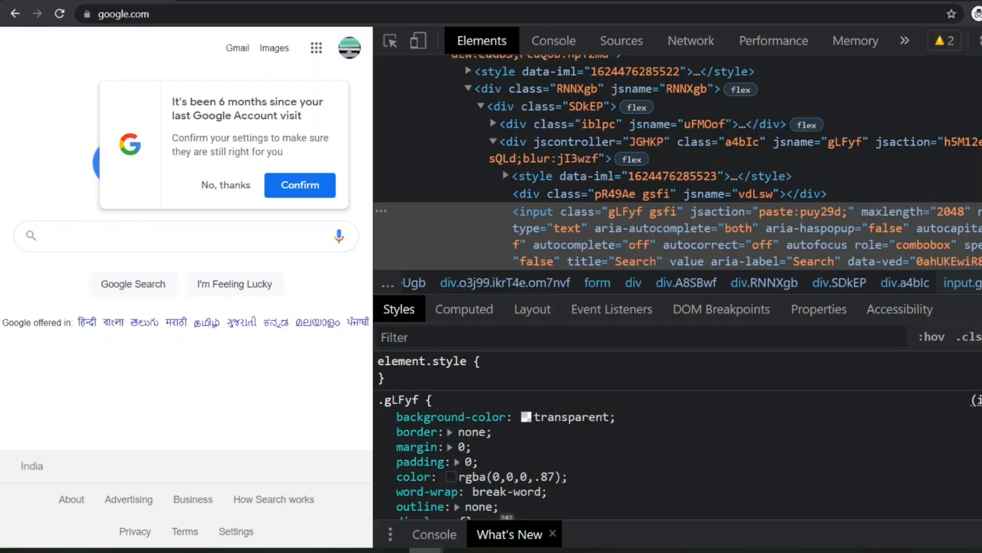
pyautogui.moveTo(532, 211)
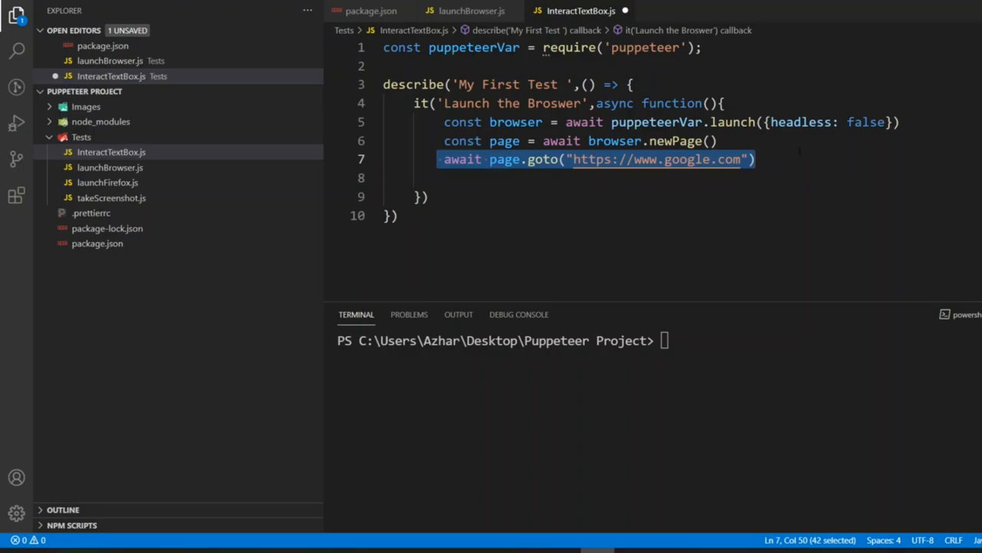
pyautogui.doubleClick(501, 85)
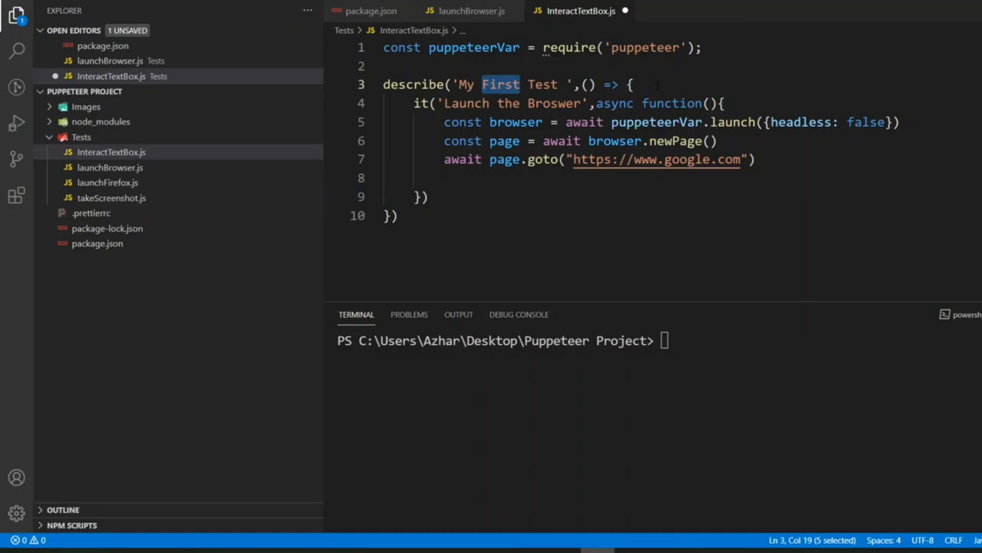
pyautogui.write('Tes')
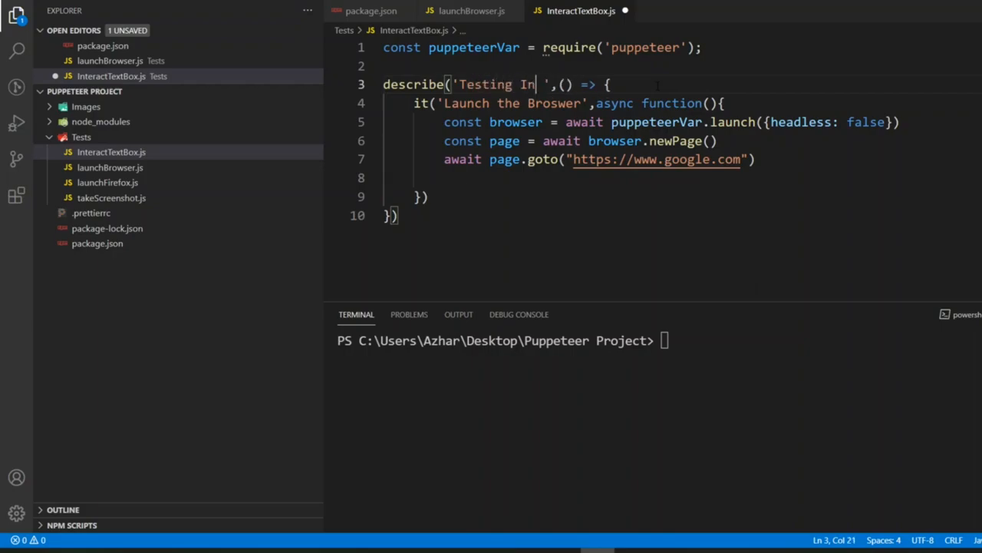
pyautogui.write('put Box')
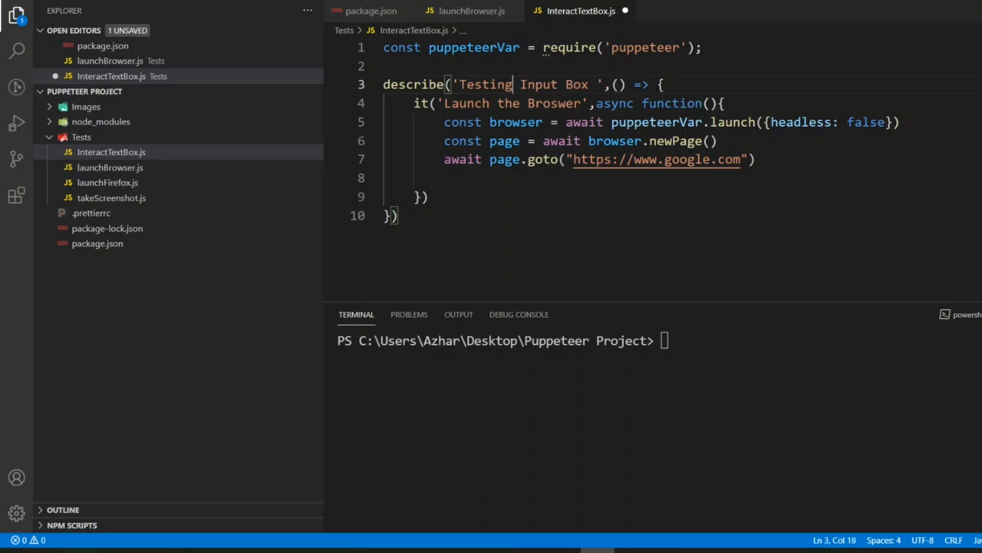
# Step: Title the suite 'Interacting with Input Box', drop the trailing semicolon, and save
pyautogui.press('Backspace')
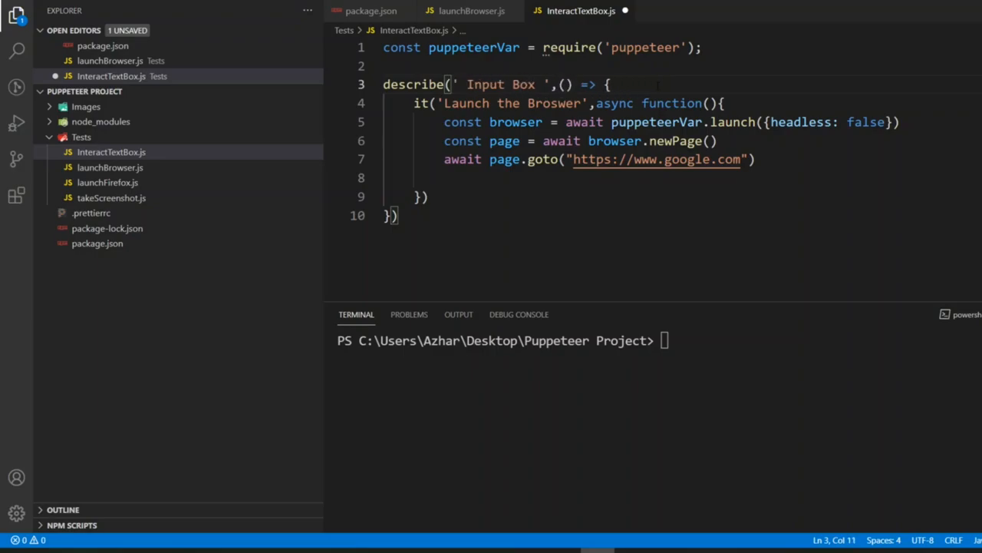
pyautogui.write('Interacting with')
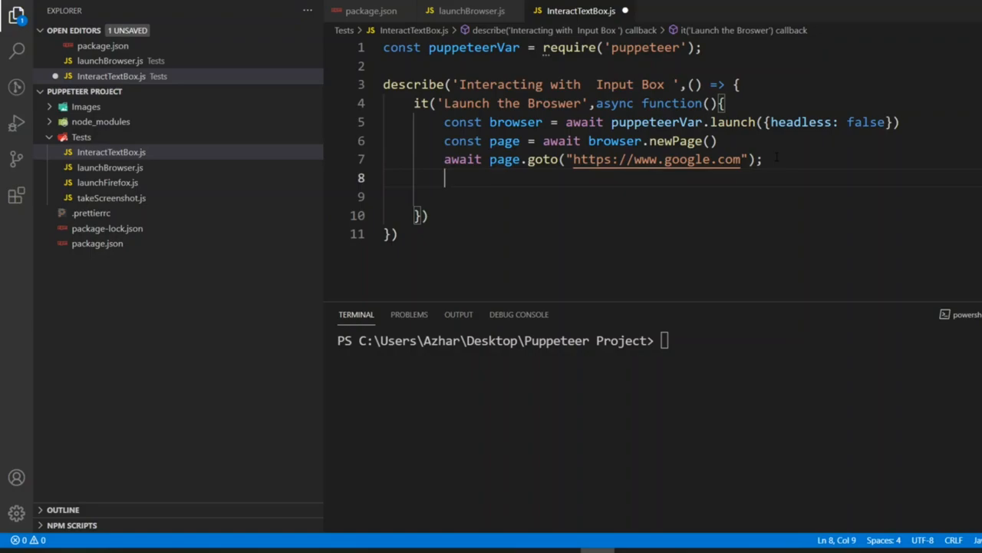
pyautogui.press('Backspace')
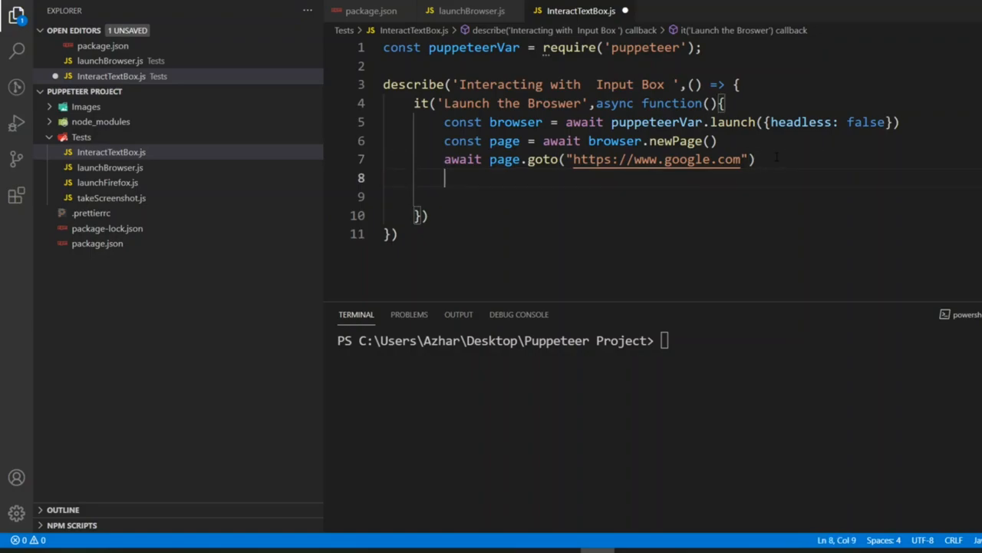
pyautogui.press('ctrl+s')
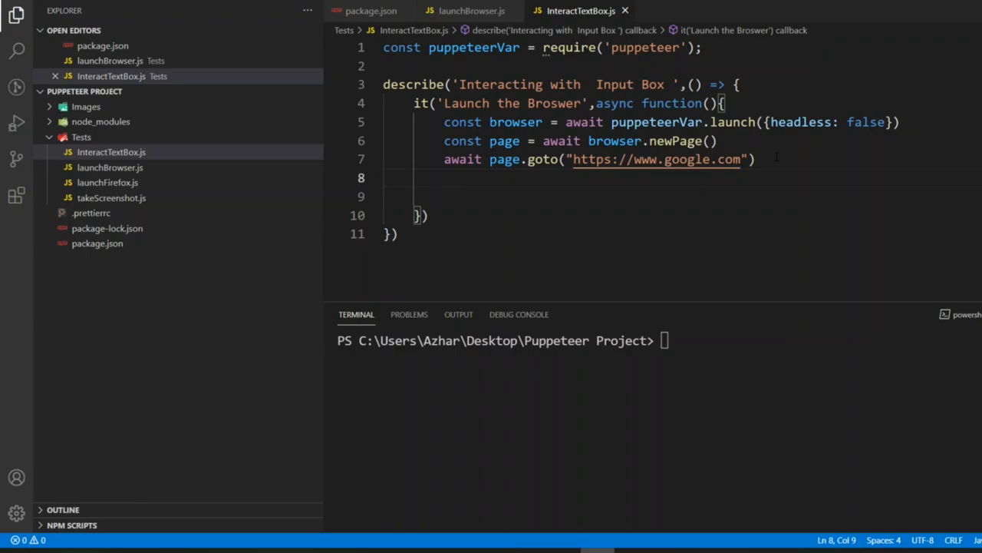
# Step: Add the line 'var ele = await page.waitForXPath("")' after the google.com navigation
pyautogui.write('var ele =')
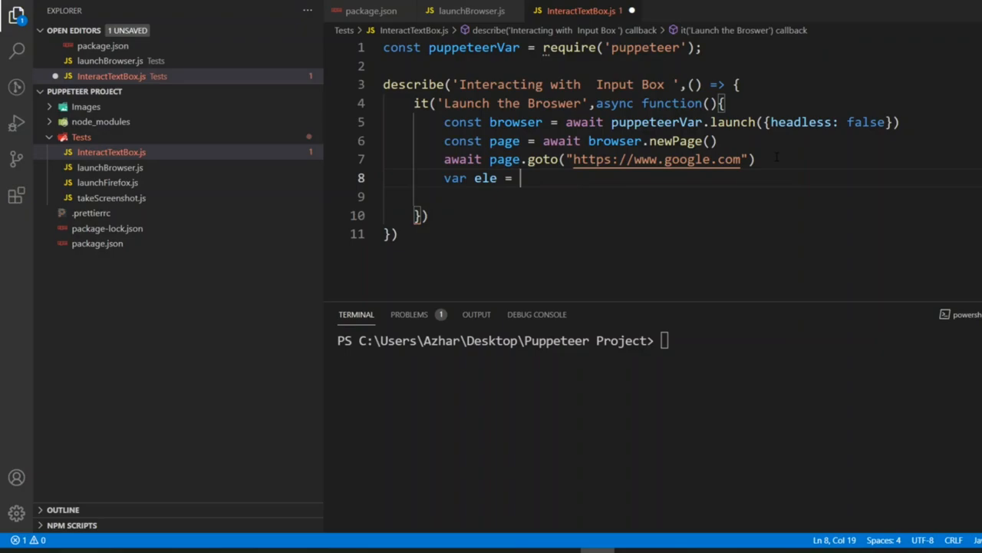
pyautogui.write('await')
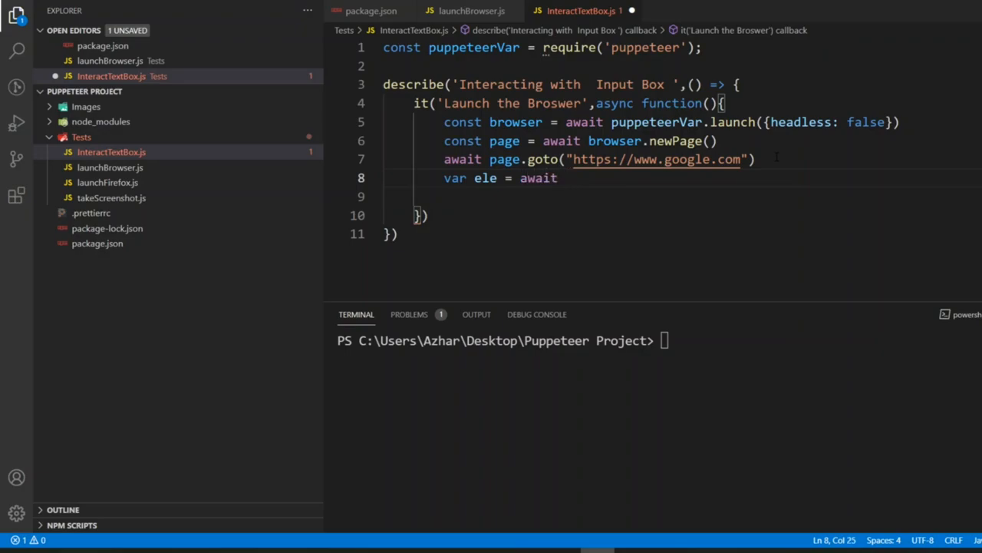
pyautogui.write('page.')
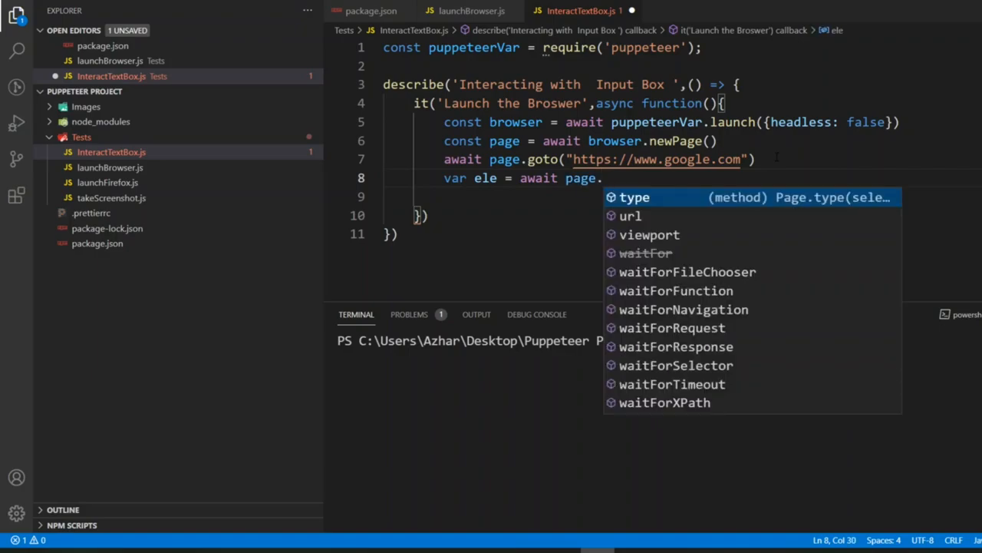
pyautogui.write('waitForXPath')
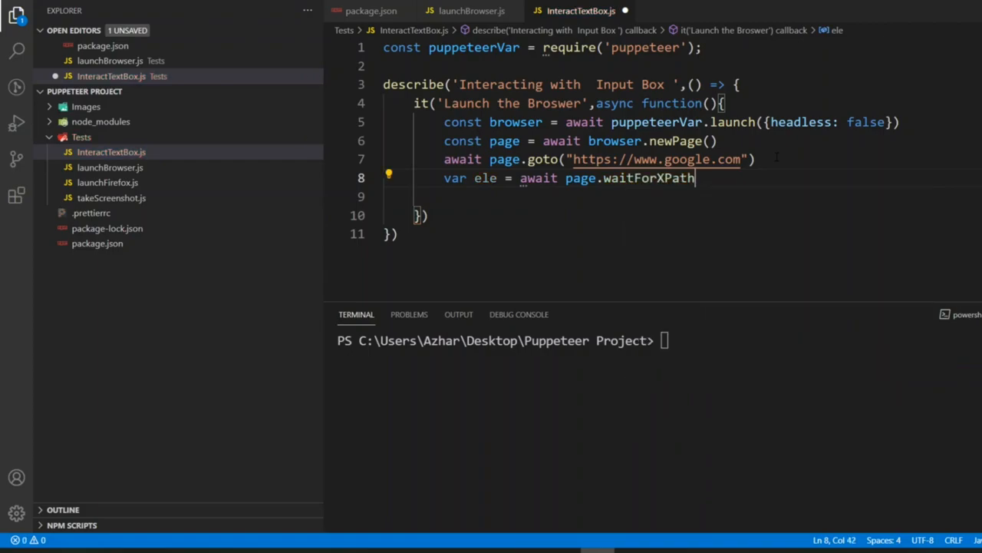
pyautogui.write('(')
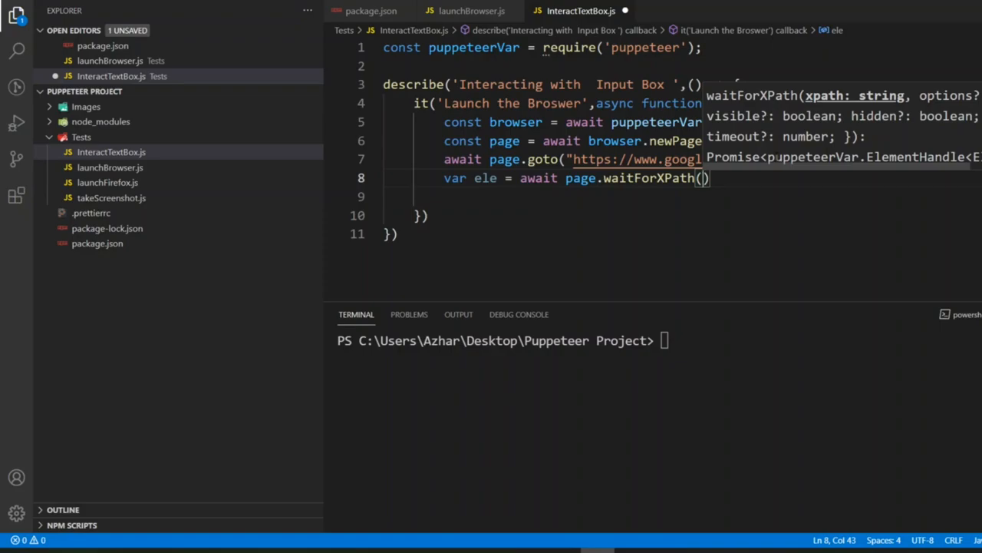
pyautogui.write('""')
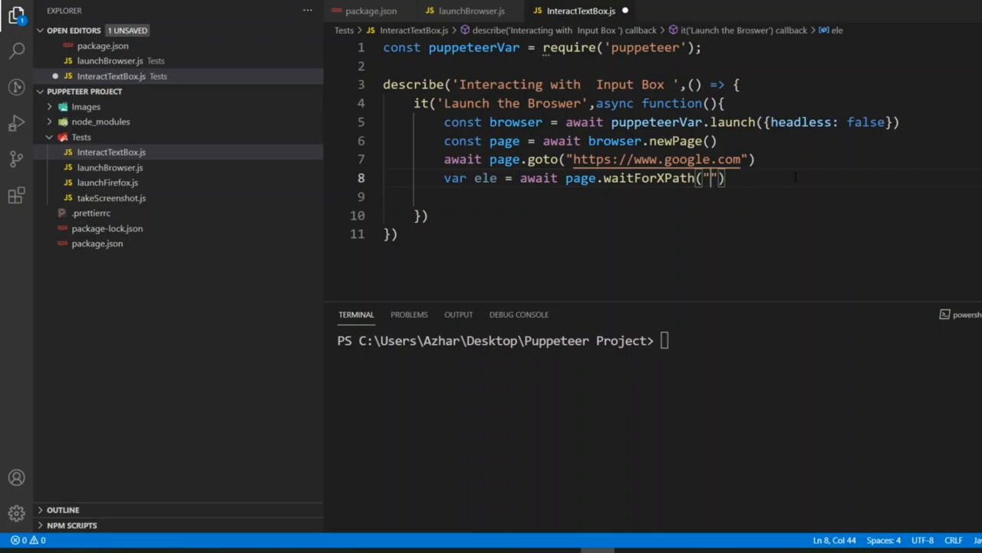
pyautogui.write('//')
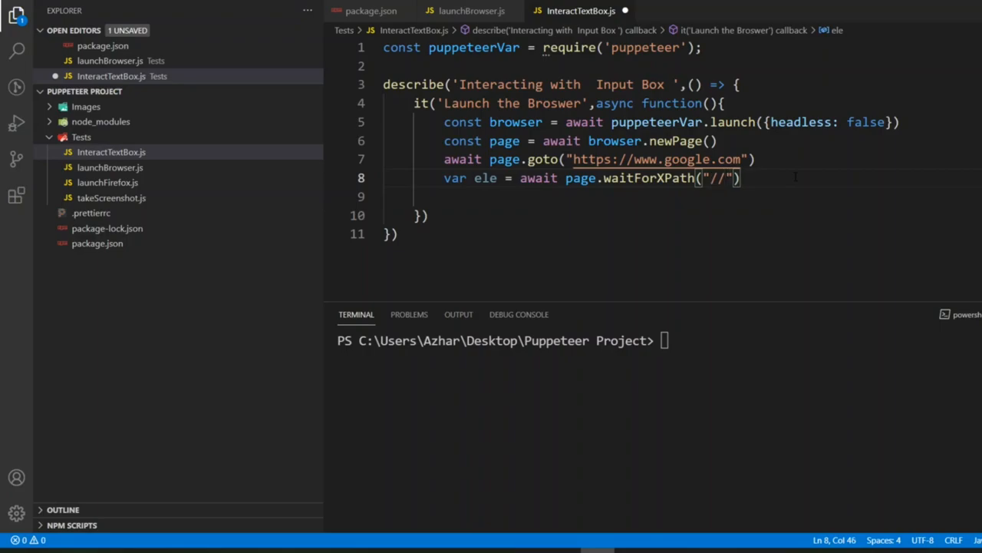
pyautogui.write('i')
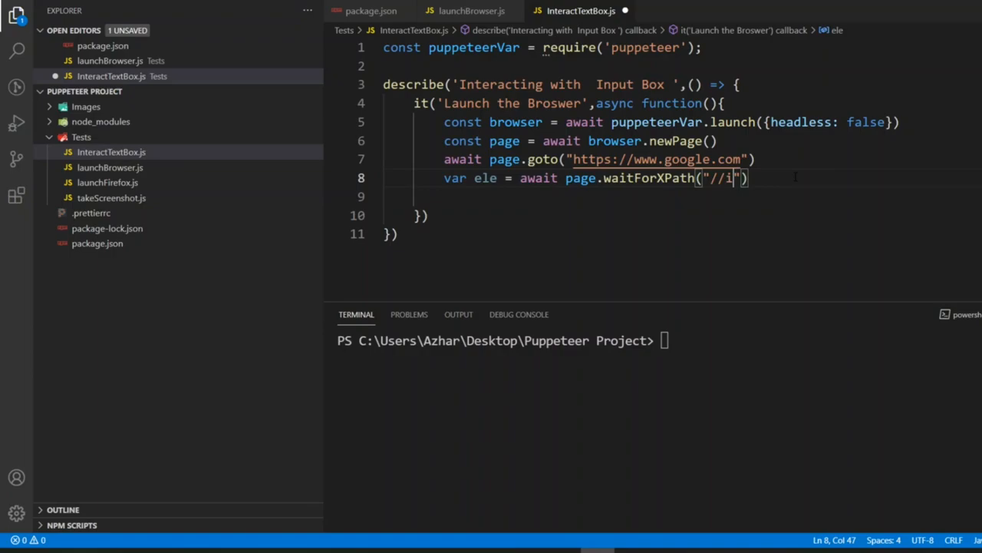
pyautogui.write('nput')
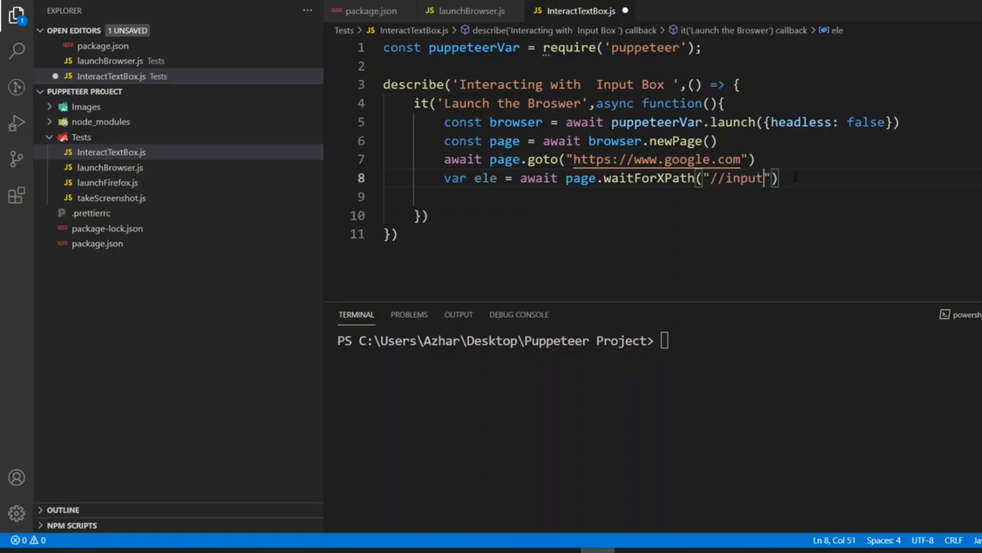
pyautogui.write('[]')
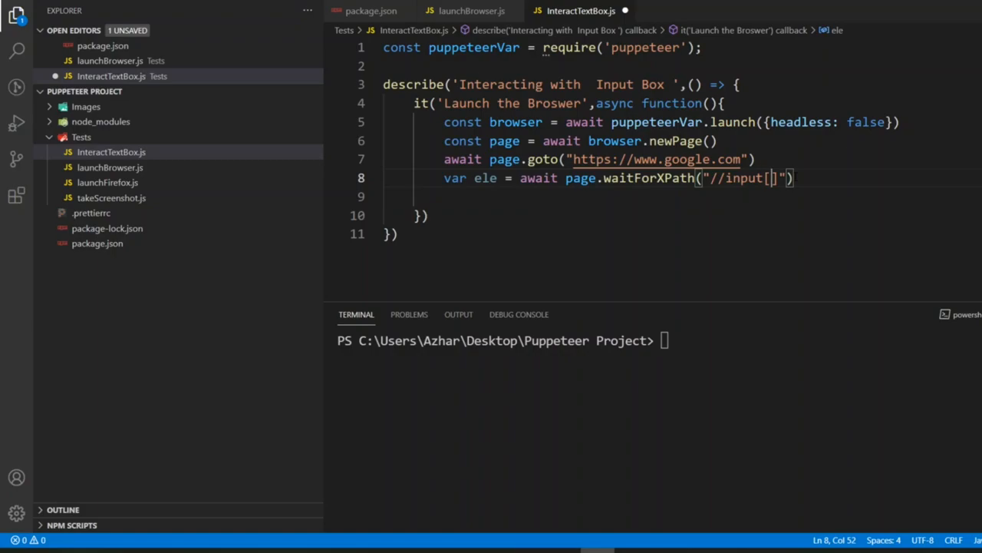
pyautogui.write('@name')
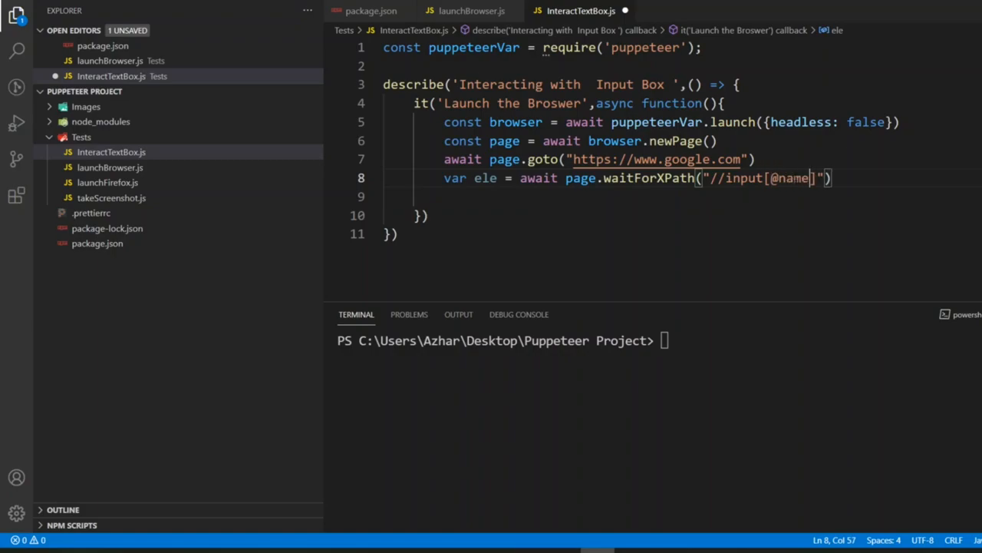
pyautogui.write('=')
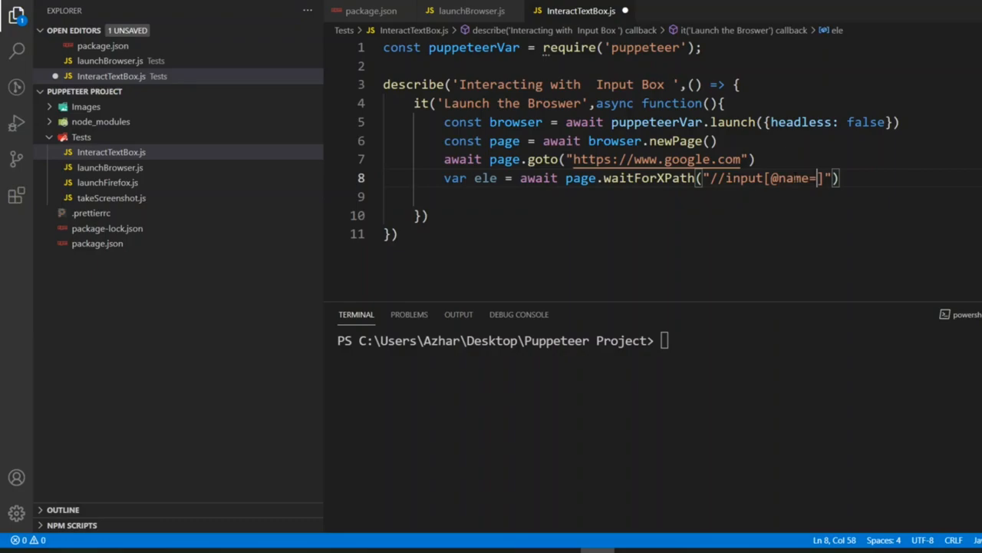
pyautogui.write("'")
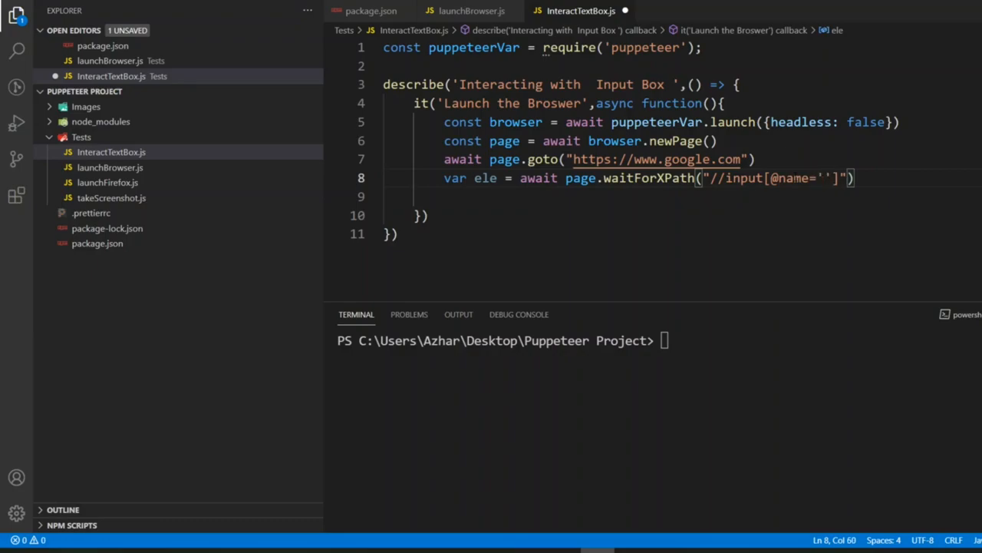
pyautogui.write('q')
pyautogui.click(679, 197)
pyautogui.write('await')
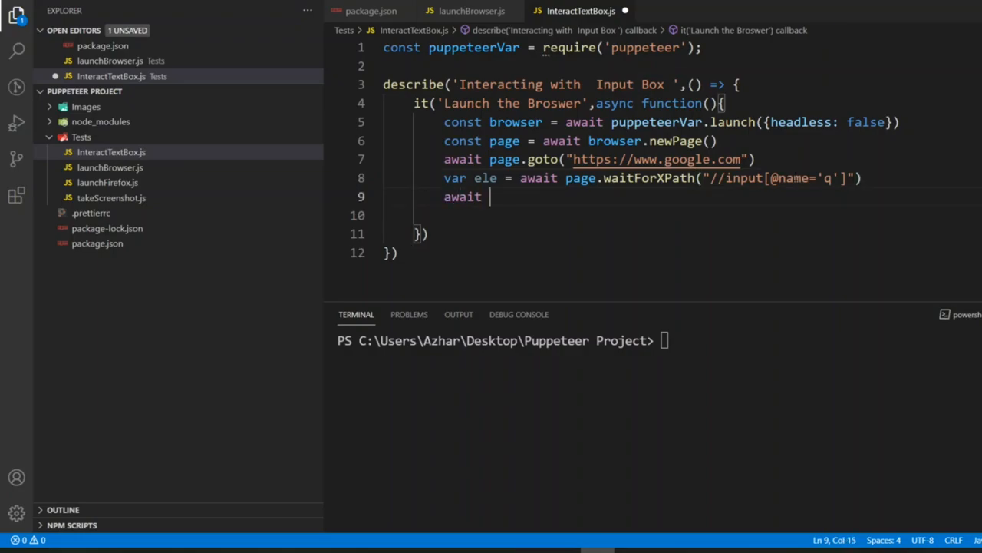
# Step: Add ele.type("this is google inputbox") to type into the found element
pyautogui.write('ele')
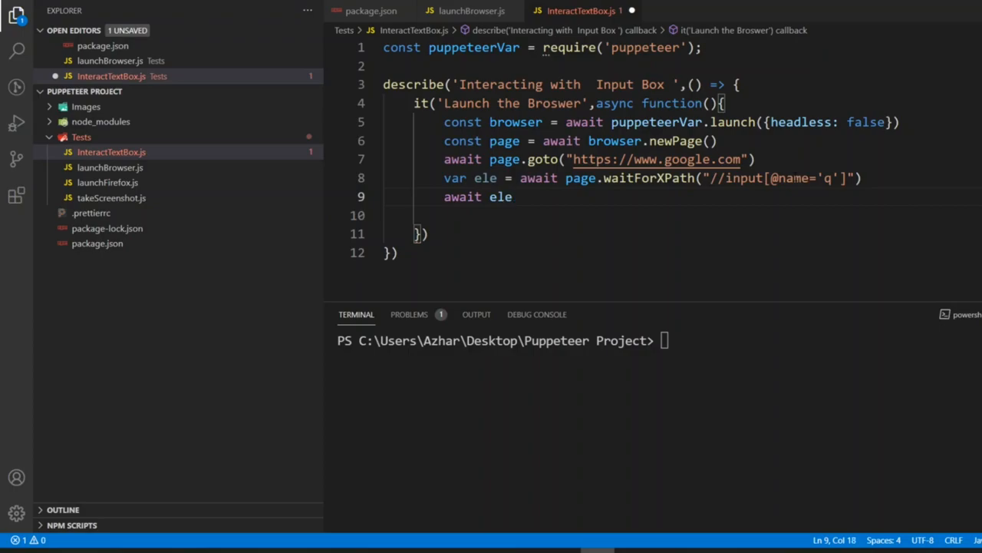
pyautogui.write('.type(')
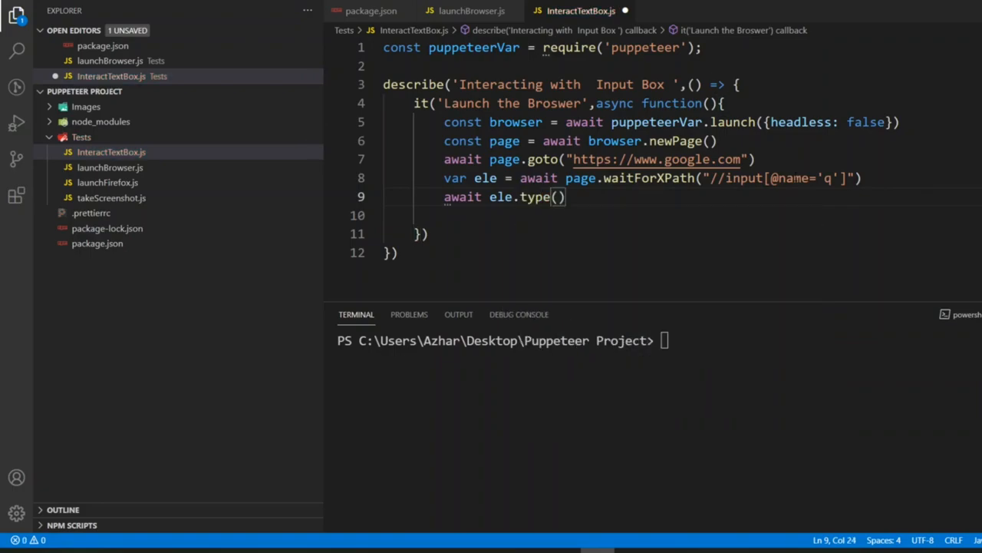
pyautogui.write('""')
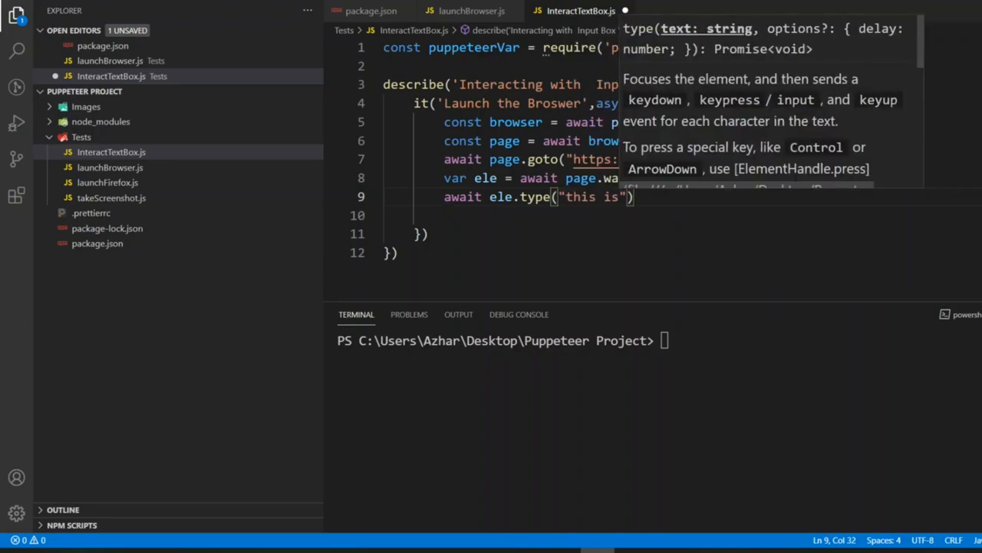
pyautogui.write('google')
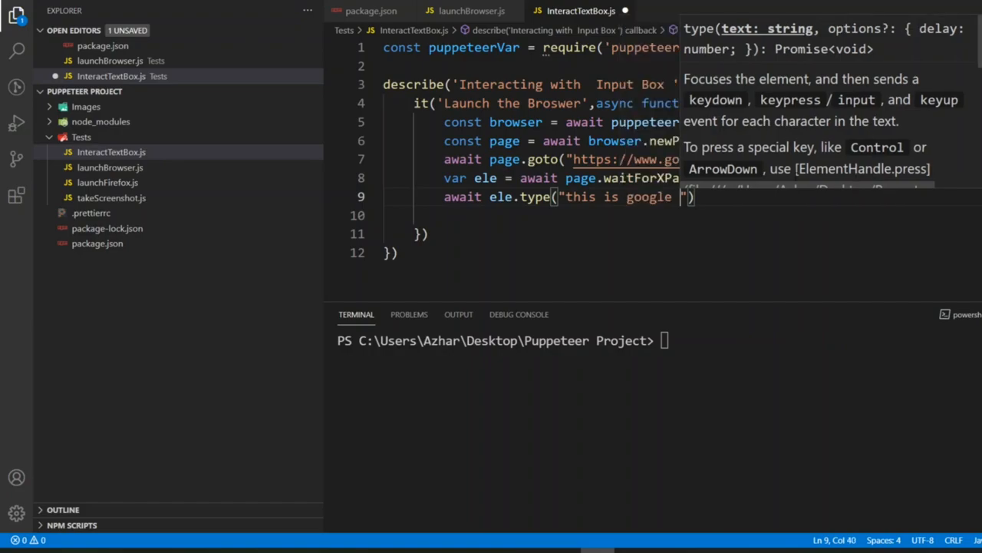
pyautogui.write('inputbox')
pyautogui.click(679, 216)
pyautogui.write('await bro')
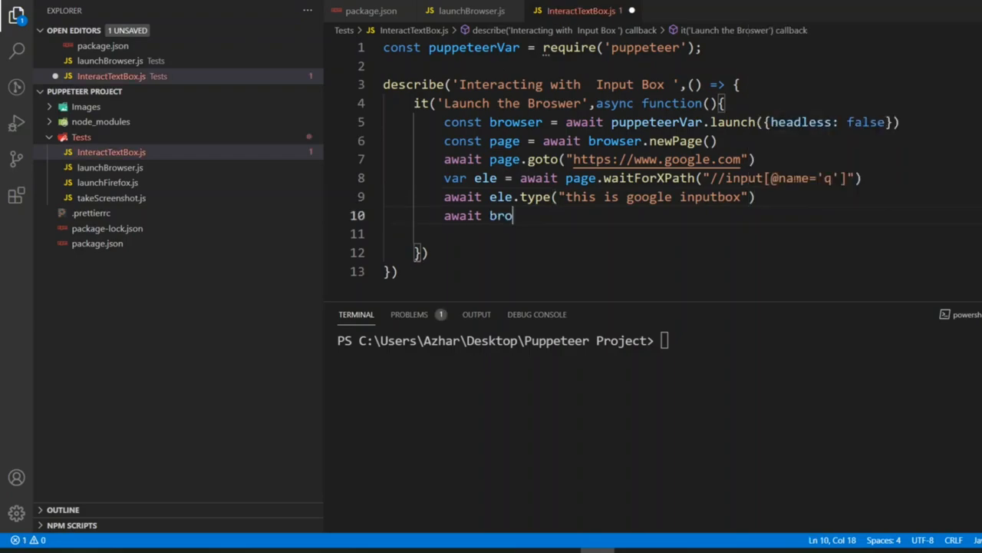
# Step: Add 'await browser.close();' and begin adding slowMo to the launch options
pyautogui.write('wser.close')
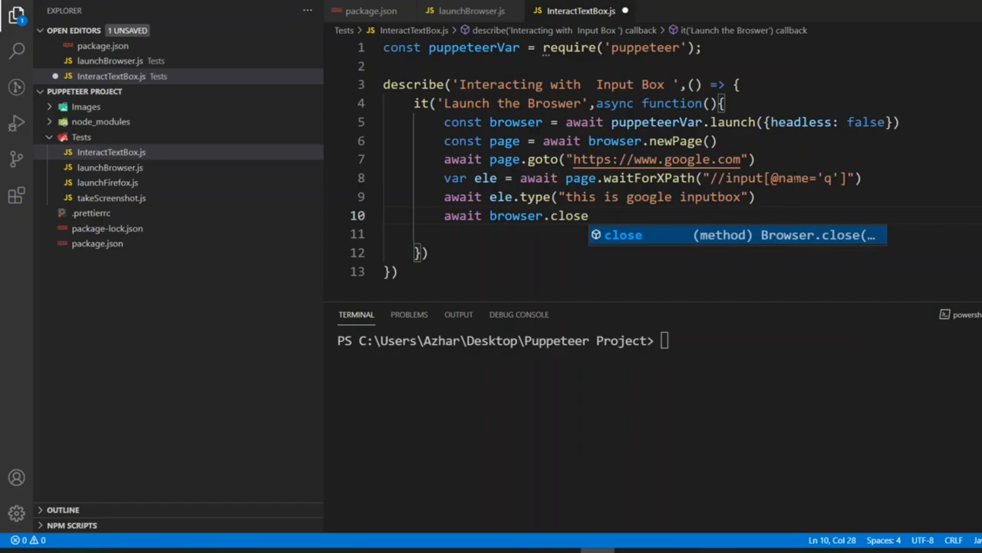
pyautogui.write('();')
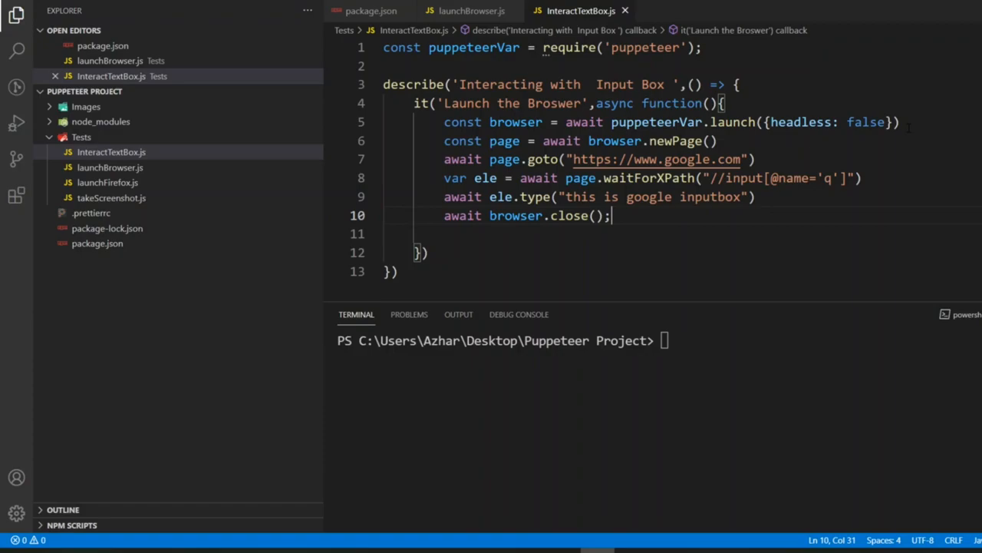
pyautogui.write(', slowMo:100')
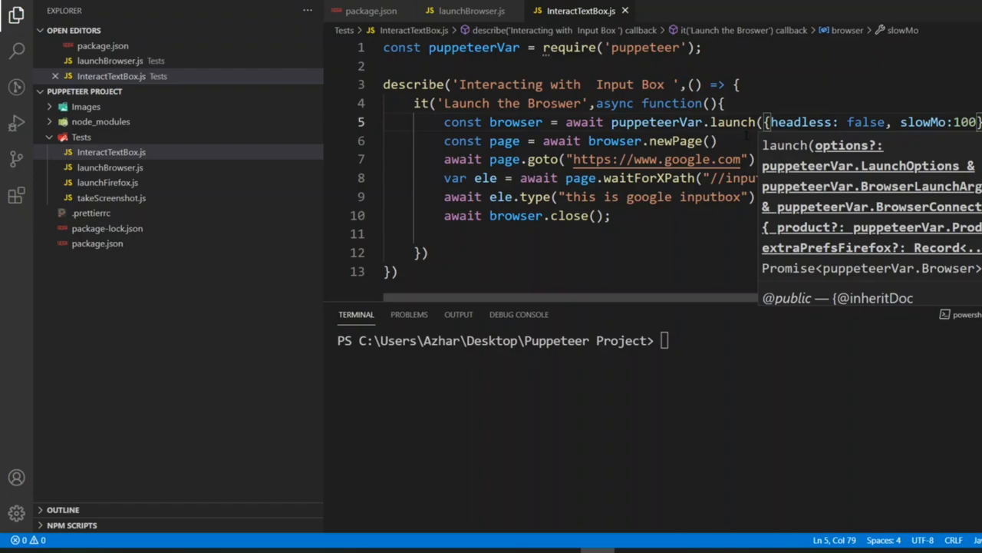
# Step: Insert 'await page.waitForTimeout(3000);' right after the google.com navigation
pyautogui.click(718, 141)
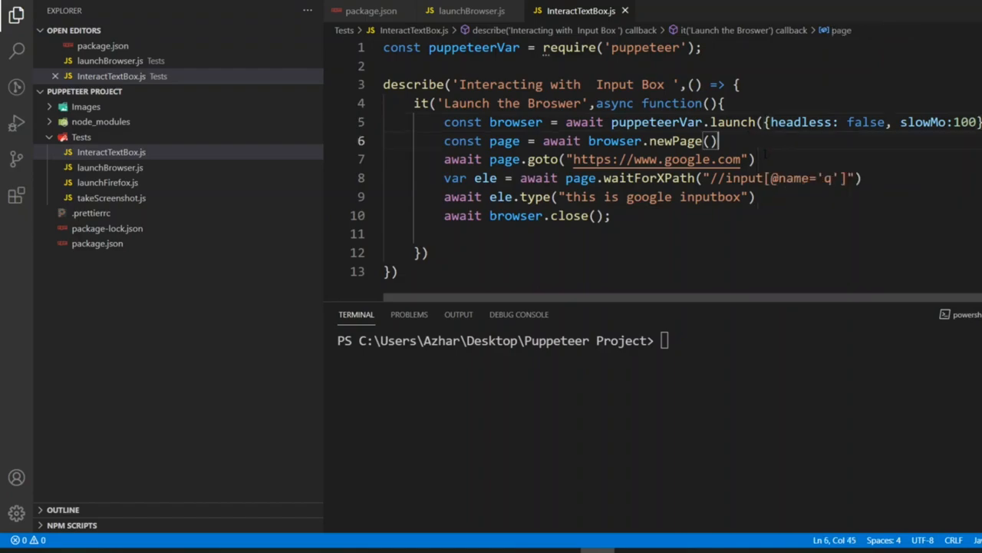
pyautogui.write('await page')
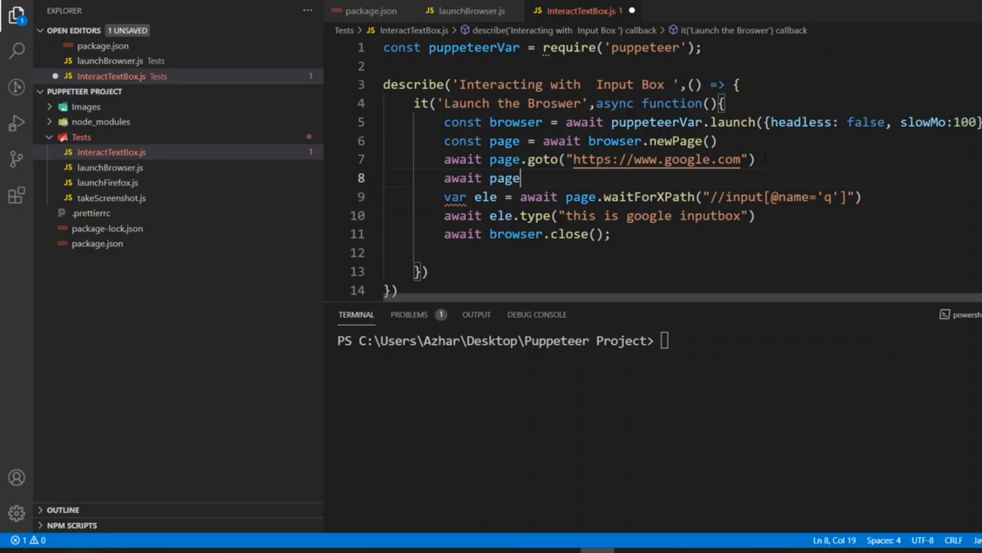
pyautogui.write('.waitFor')
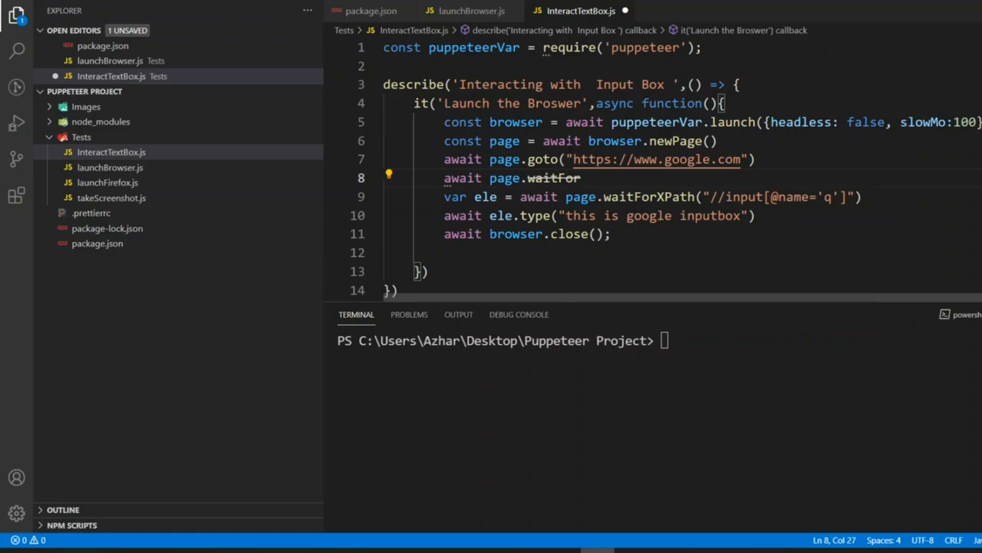
pyautogui.moveTo(553, 178)
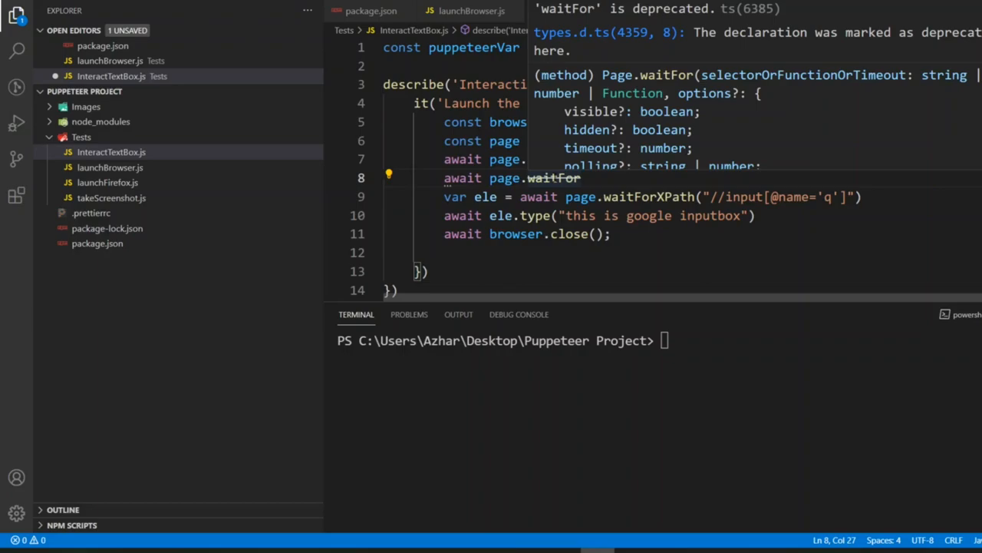
pyautogui.write('Timeout(')
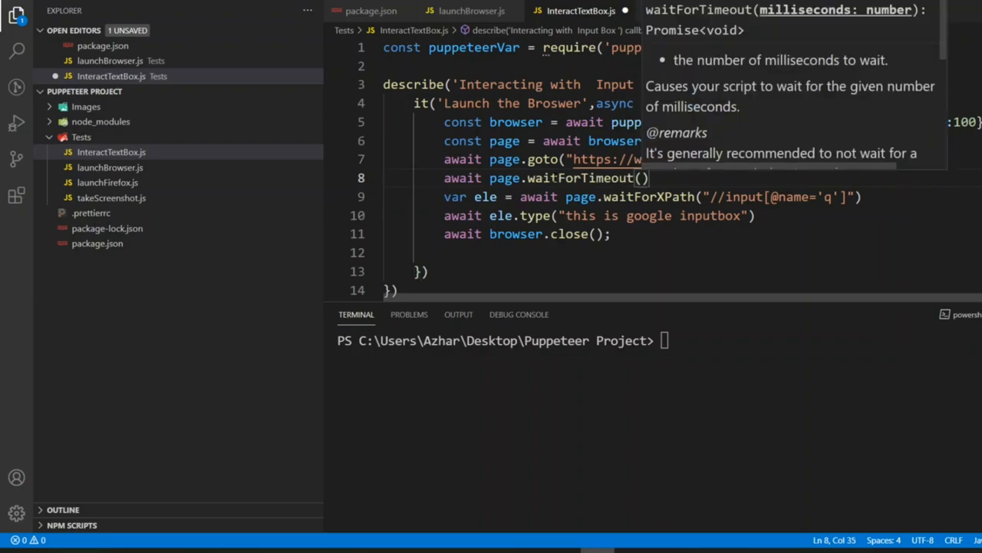
pyautogui.write('3000')
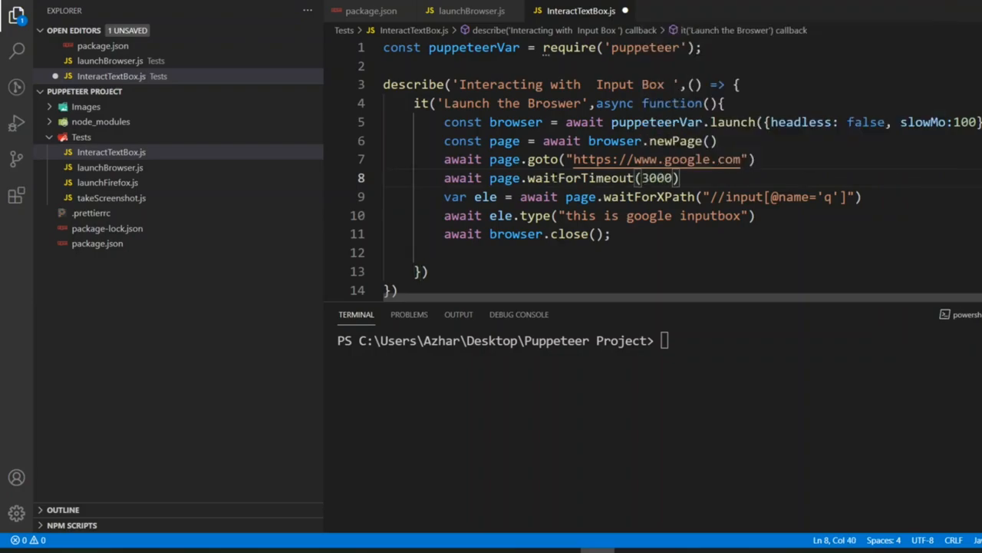
pyautogui.write(';')
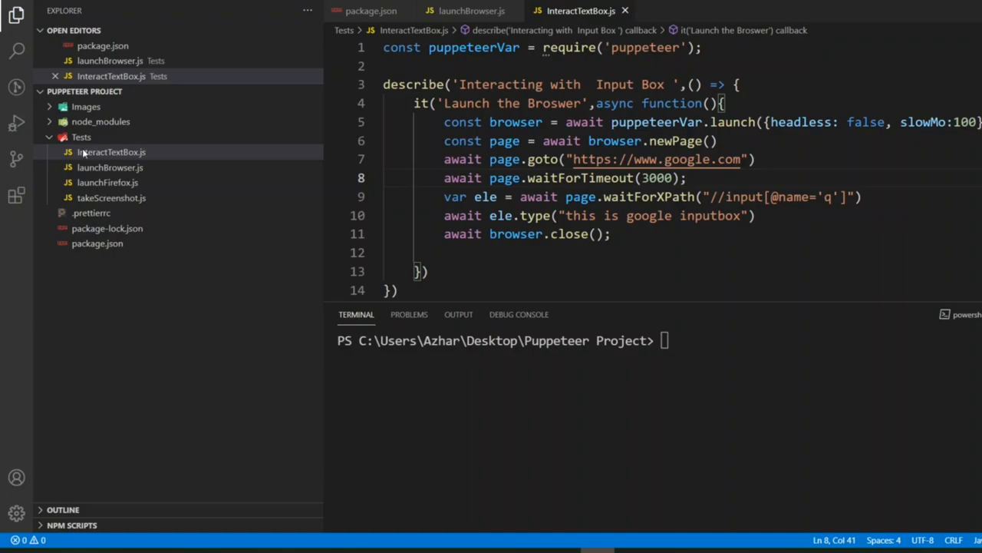
# Step: Copy InteractTextBox.js's name, target it in package.json's test script, and start npm test
pyautogui.rightClick(111, 151)
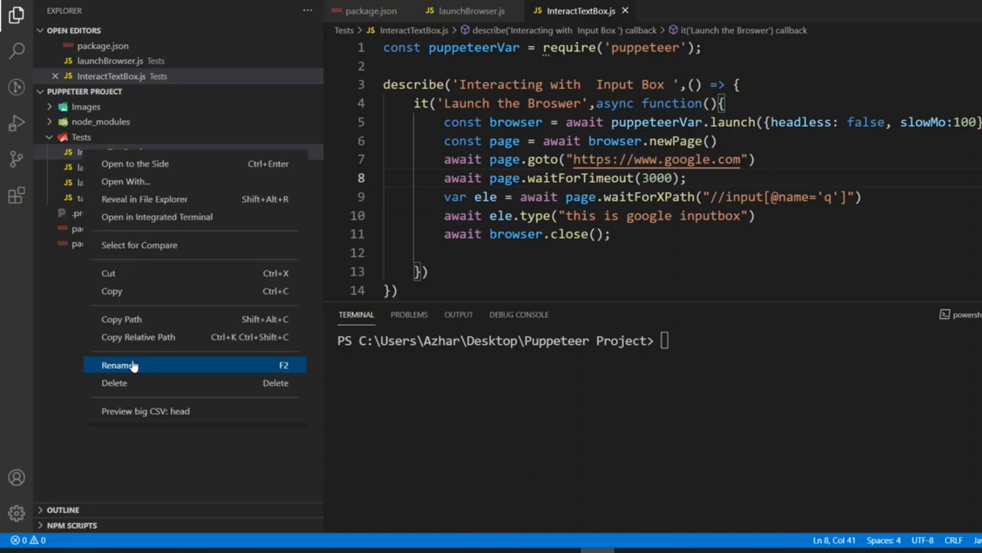
pyautogui.click(119, 365)
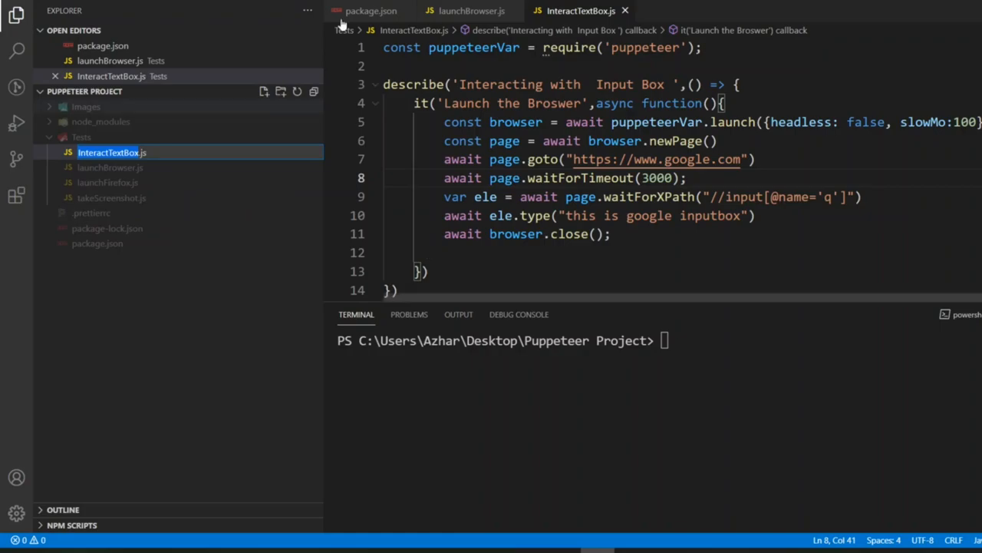
pyautogui.click(371, 11)
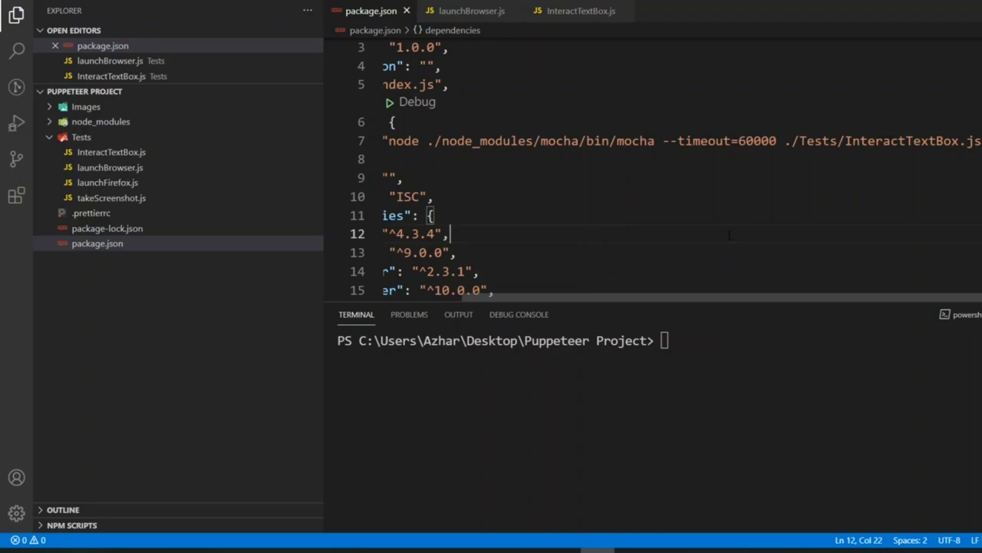
pyautogui.write('np')
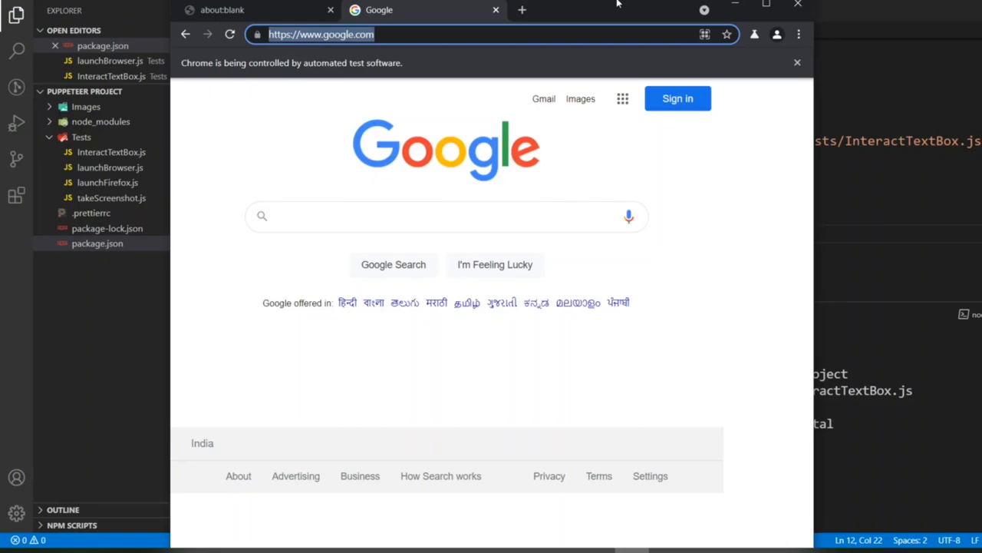
# Step: Confirm the test reports 1 passing, then return to InteractTextBox.js
pyautogui.write('t')
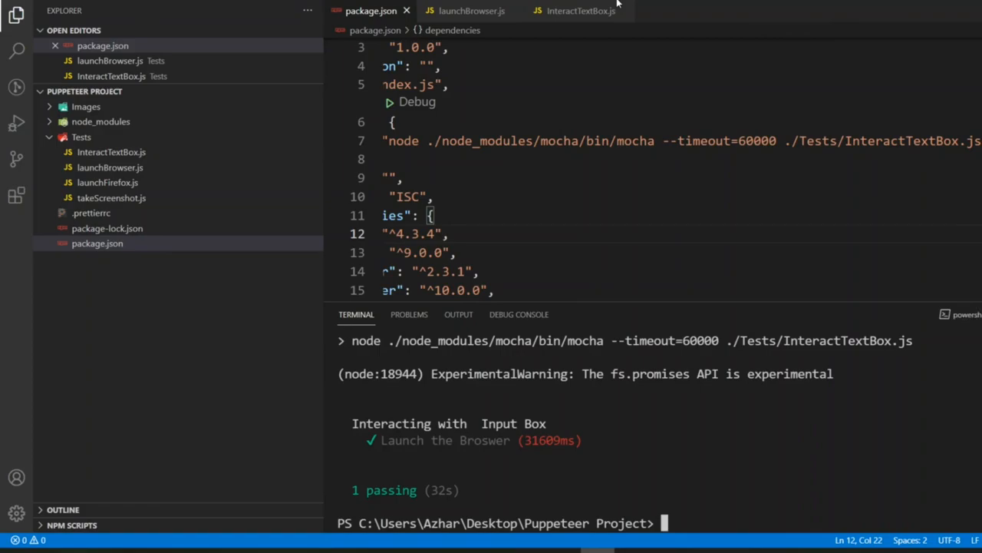
pyautogui.click(580, 11)
pyautogui.write('await ele.type("this is google inputbox",d)')
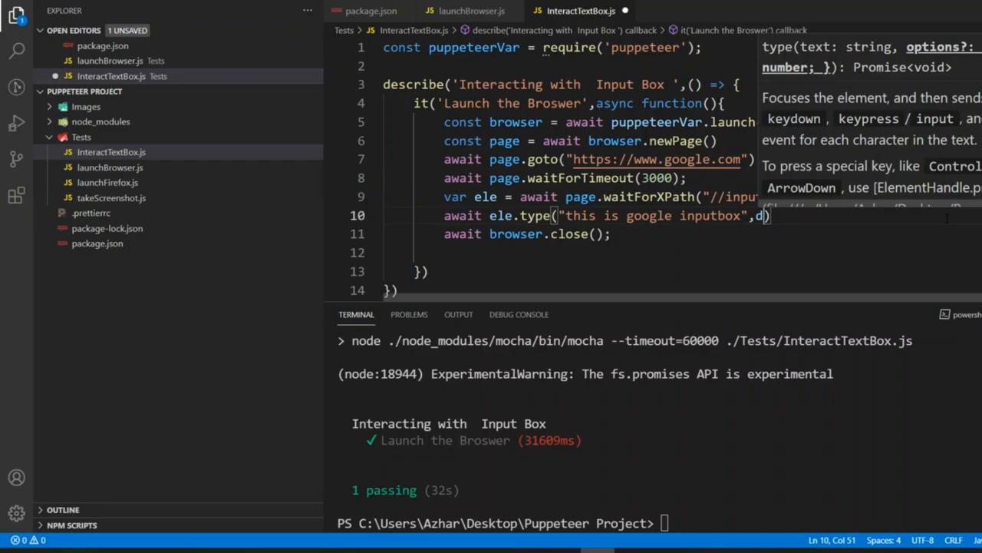
# Step: Give ele.type a {delay : 500} option and go back to package.json
pyautogui.press('Backspace')
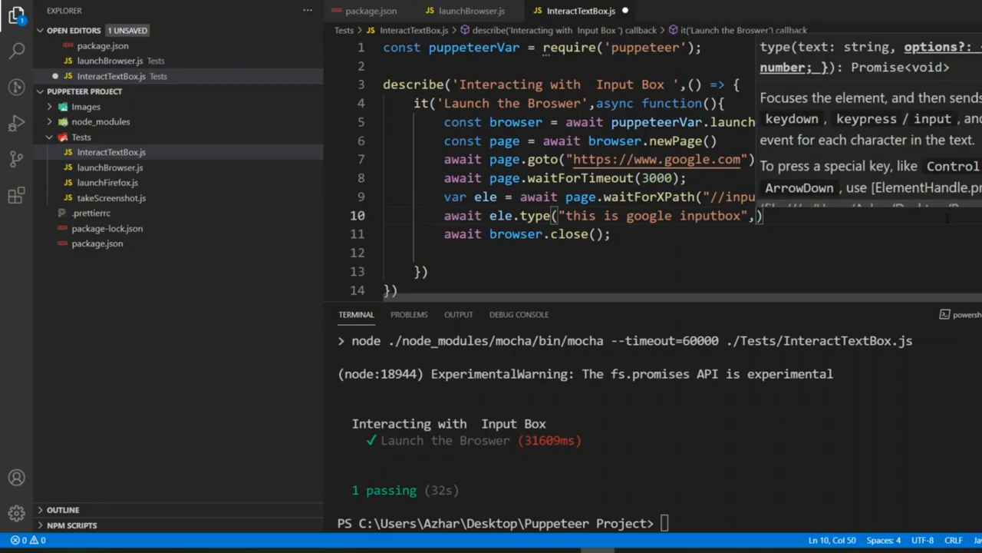
pyautogui.write('{delay }')
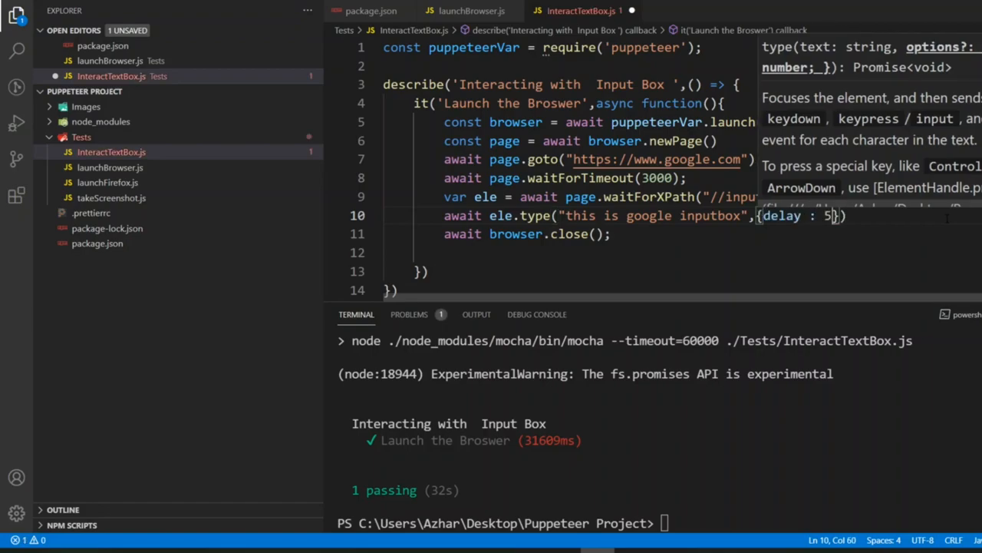
pyautogui.write('00')
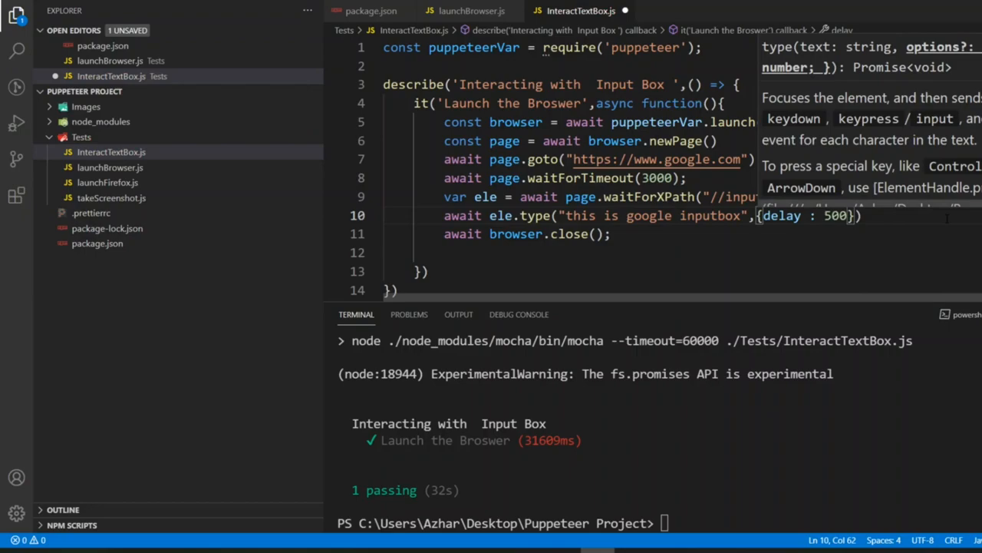
pyautogui.click(371, 11)
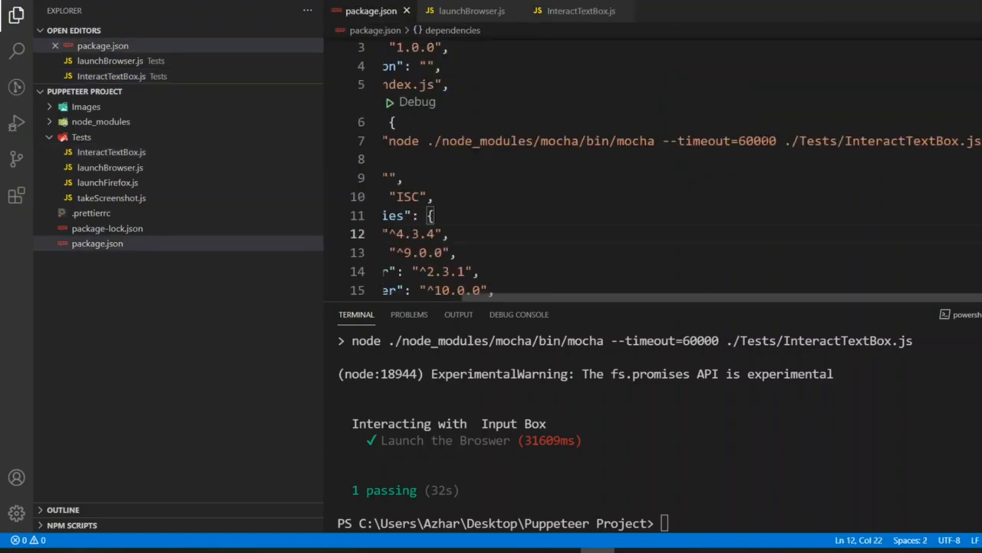
# Step: Lower the mocha --timeout value in package.json and rerun npm test
pyautogui.press('Backspace')
pyautogui.write('4')
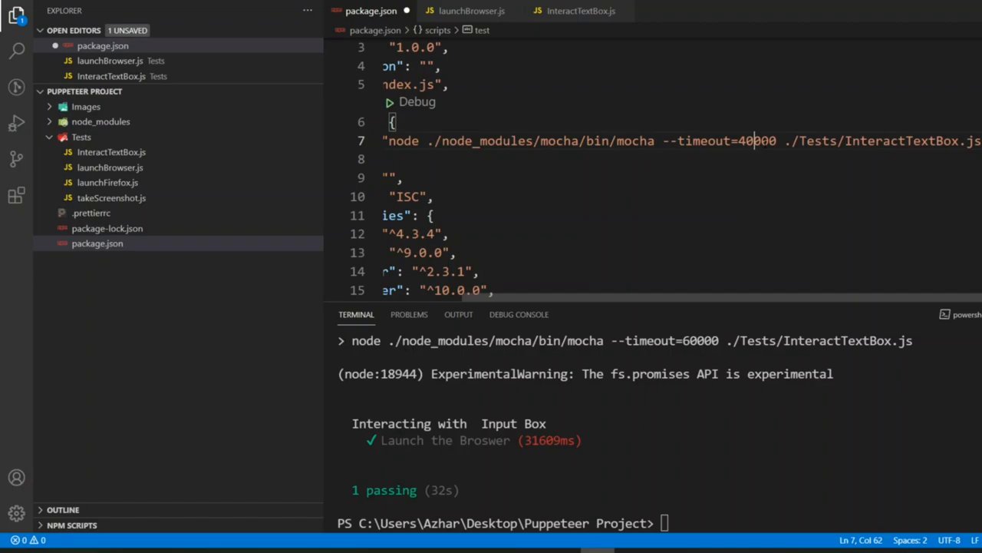
pyautogui.write('npm test')
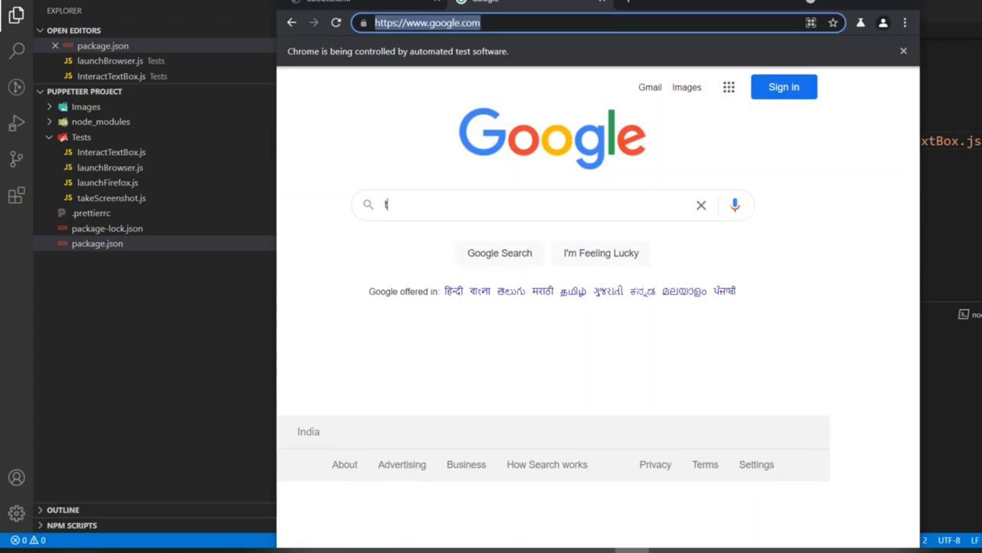
# Step: Watch Chrome slowly type 'this is google inputbox' while the 45000 ms rerun passes
pyautogui.write('his is')
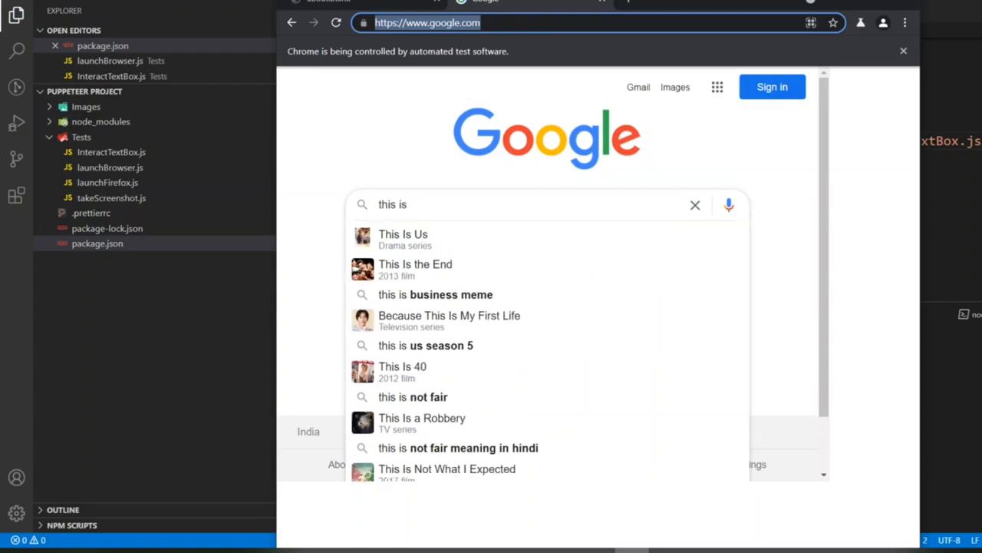
pyautogui.write('google')
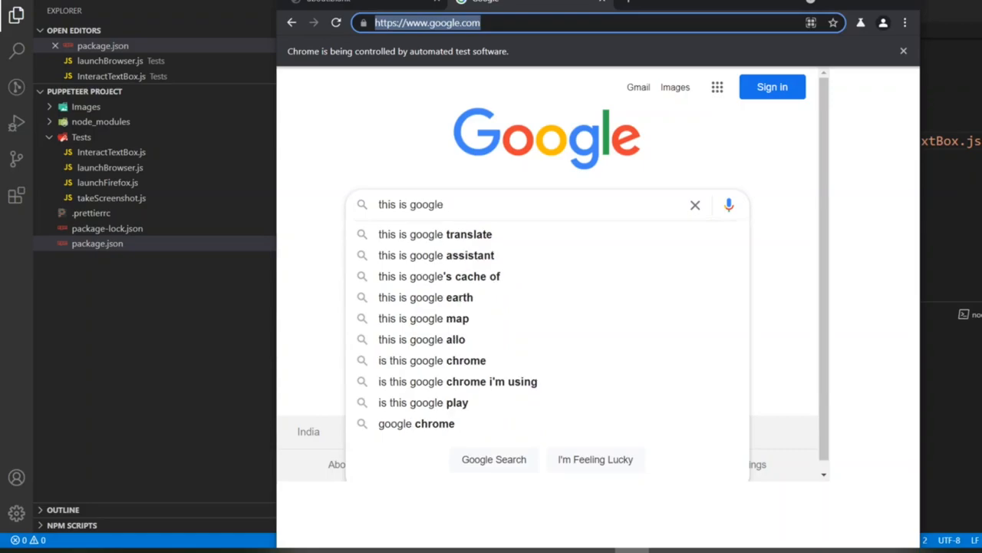
pyautogui.write('inp')
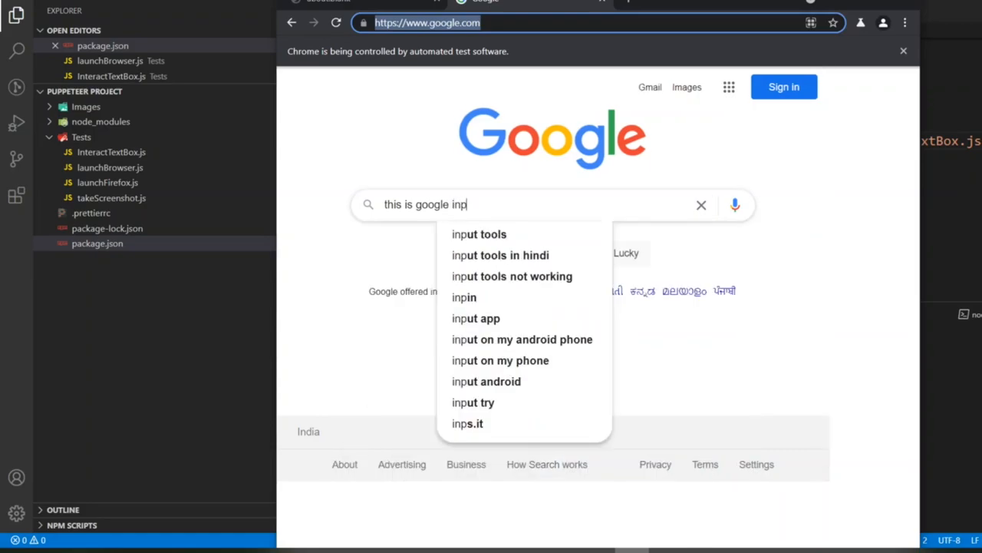
pyautogui.write('tb')
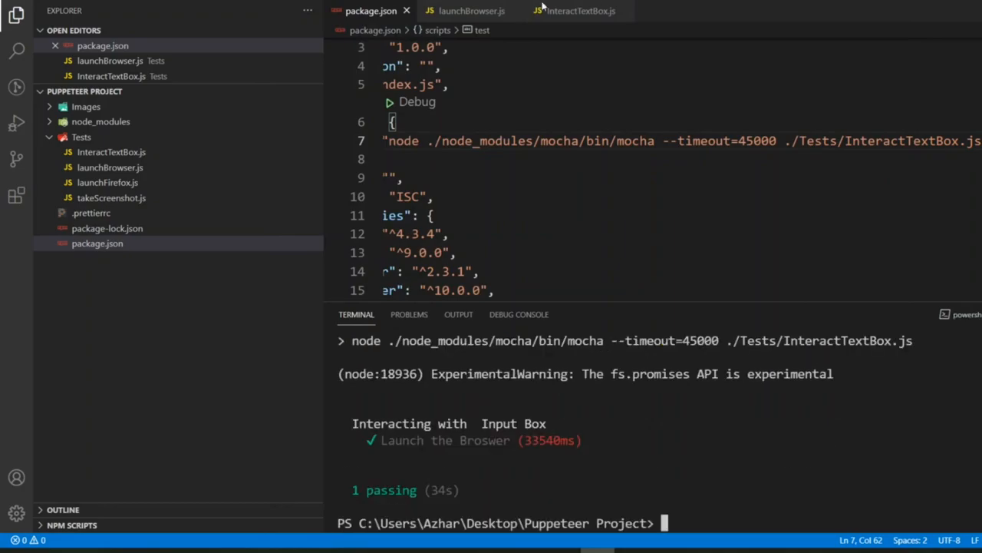
# Step: Revisit InteractTextBox.js and highlight the name='q' XPath and the 500 ms typing delay
pyautogui.click(581, 11)
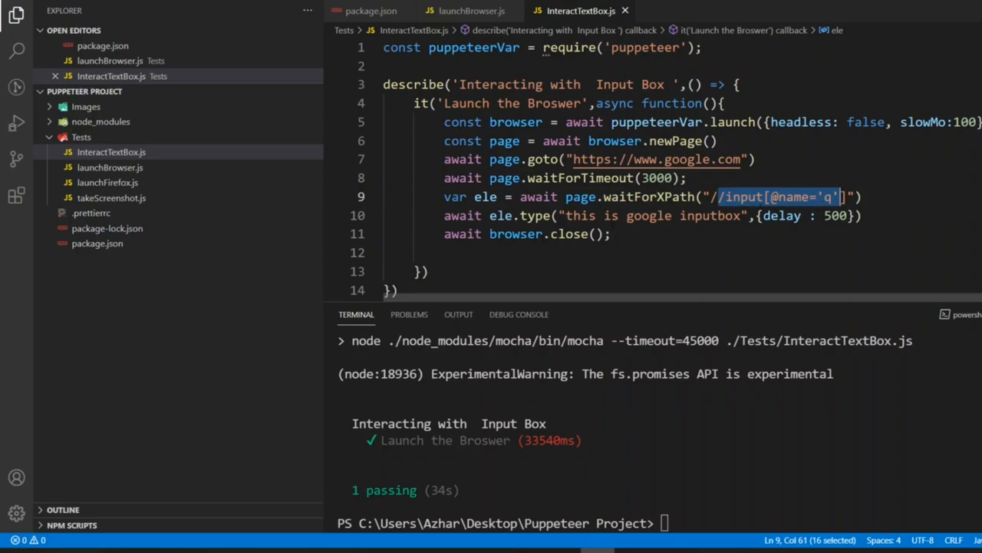
pyautogui.doubleClick(535, 215)
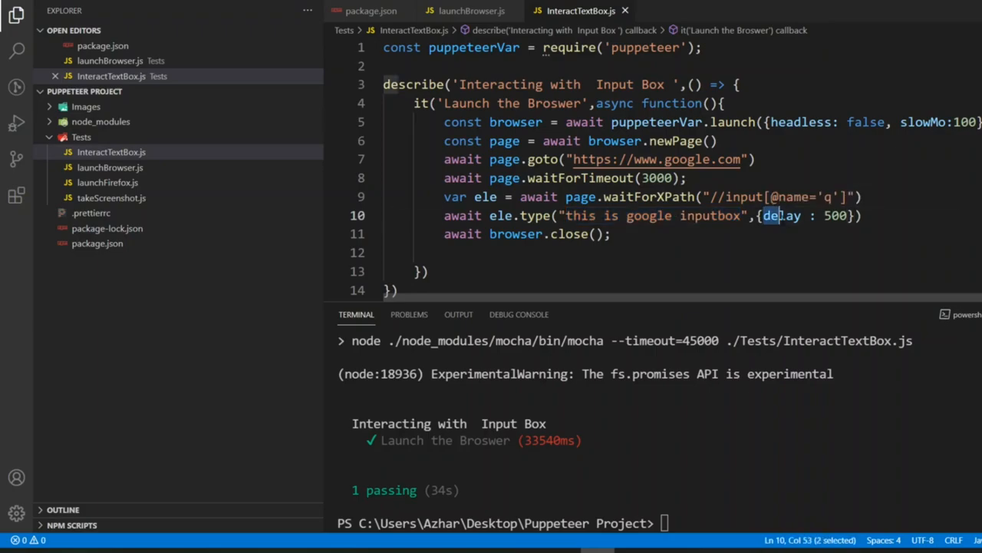
pyautogui.moveTo(764, 216); pyautogui.dragTo(824, 216)
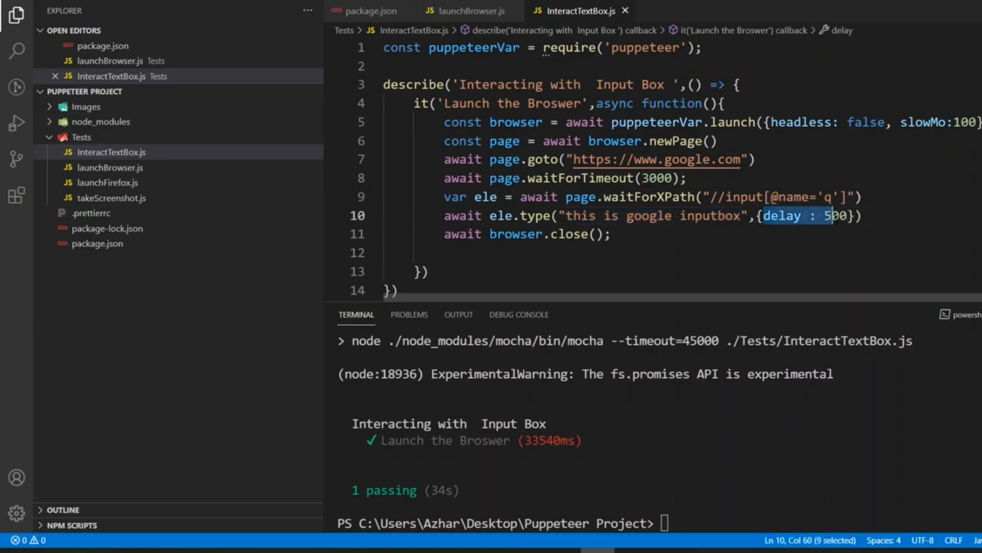